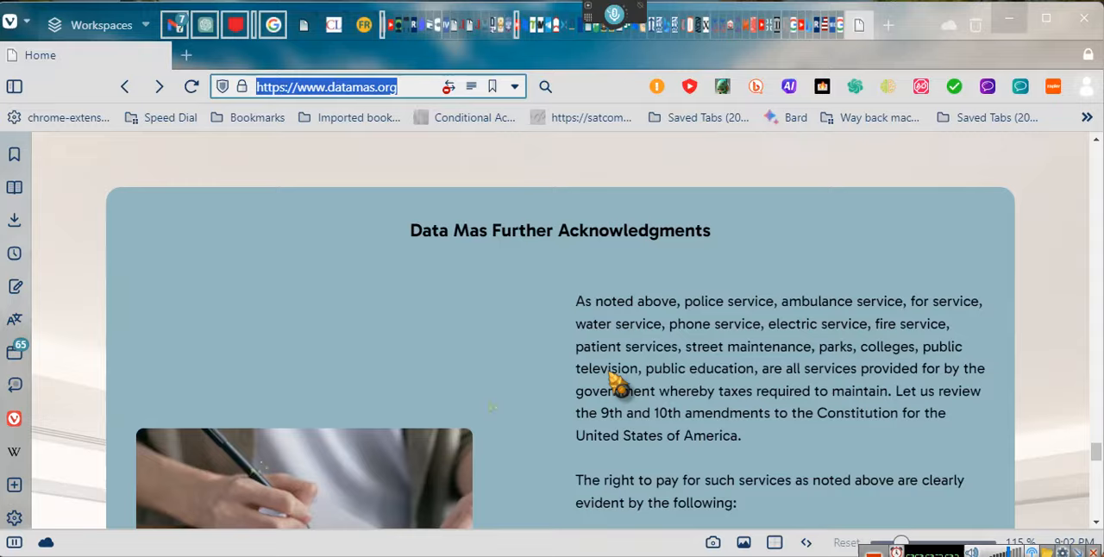
Search Google for 'necessities of life-March 12, 1933 act' in a new tab.
scroll("down", 3)
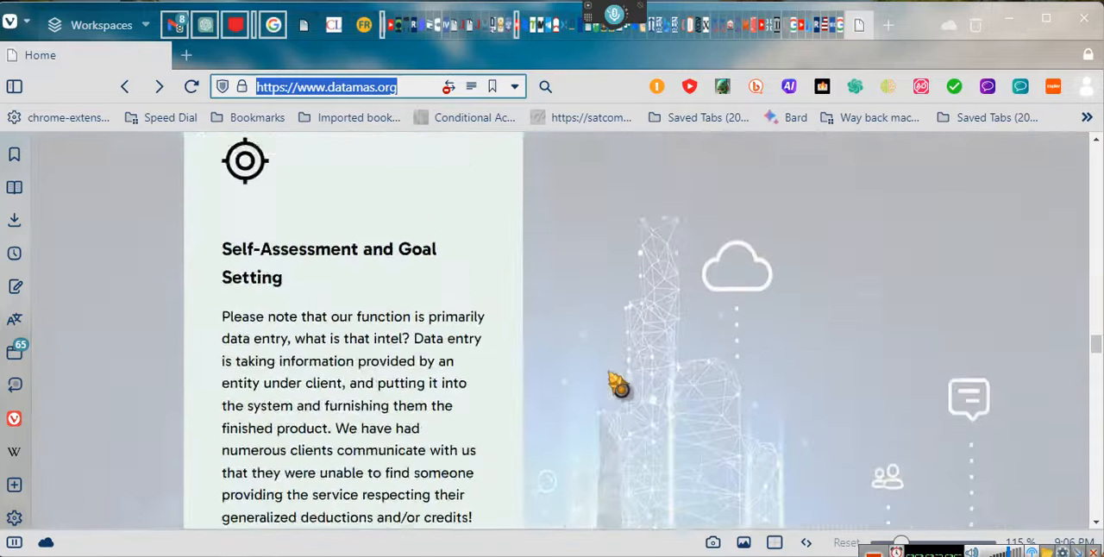
scroll("down", 3)
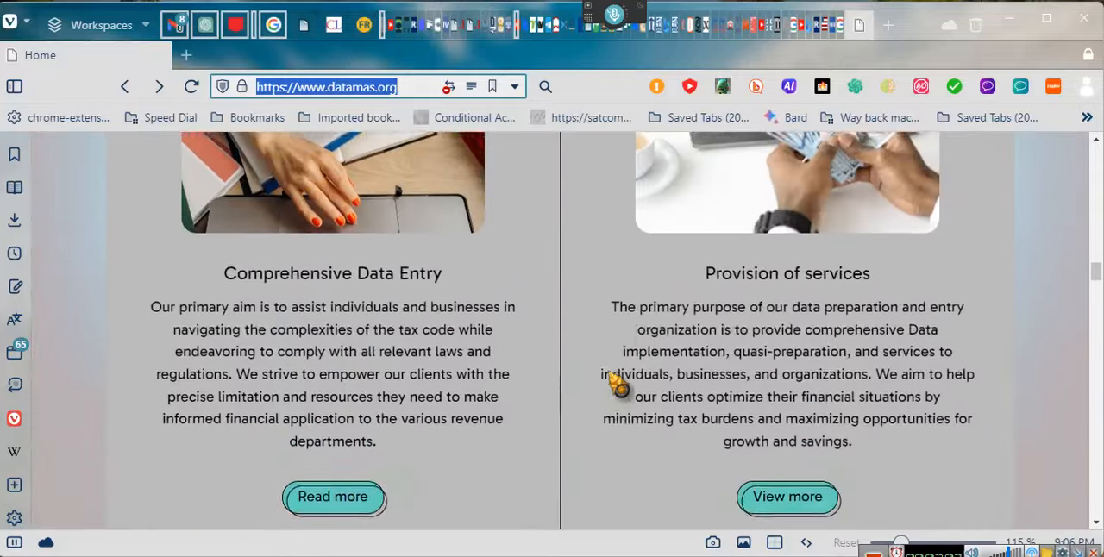
scroll("down", 3)
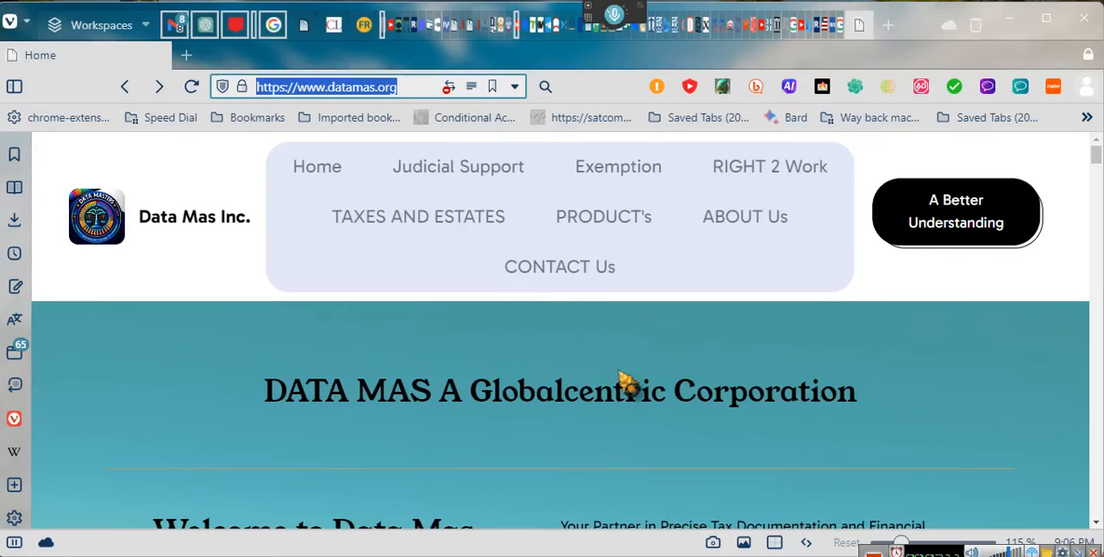
mouse_move(267, 273)
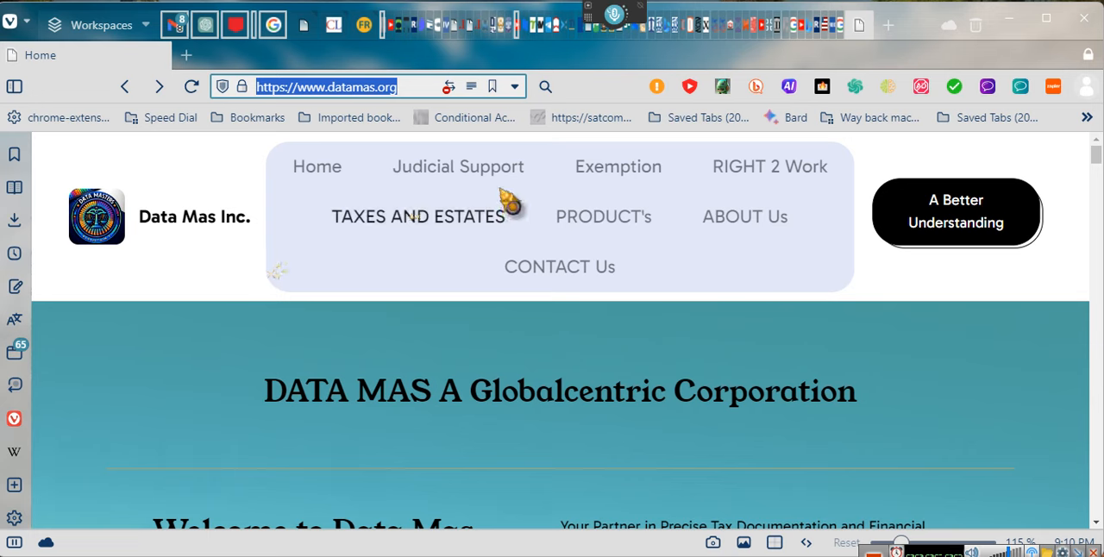
mouse_move(900, 43)
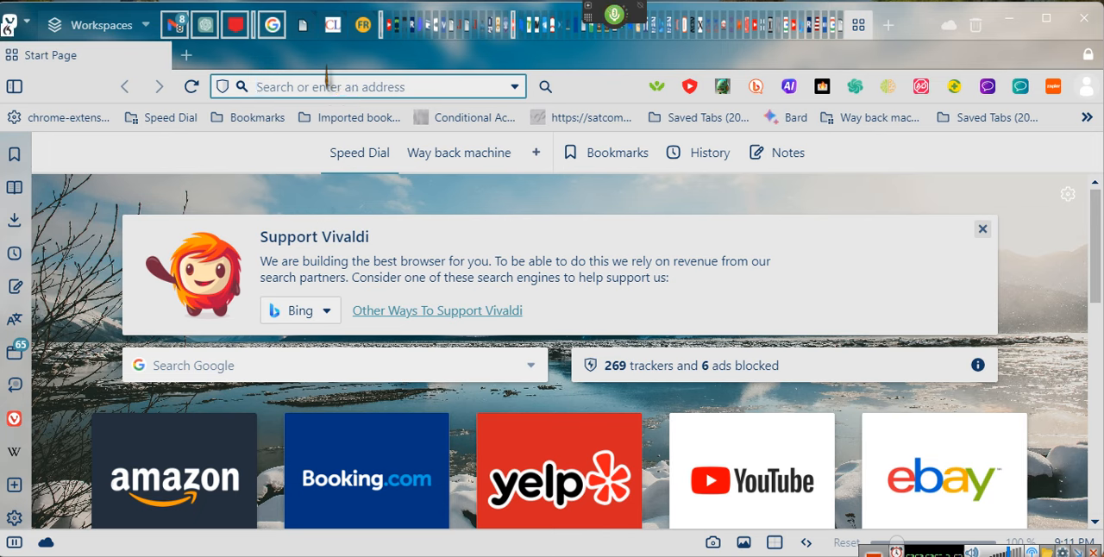
type("necessities of life")
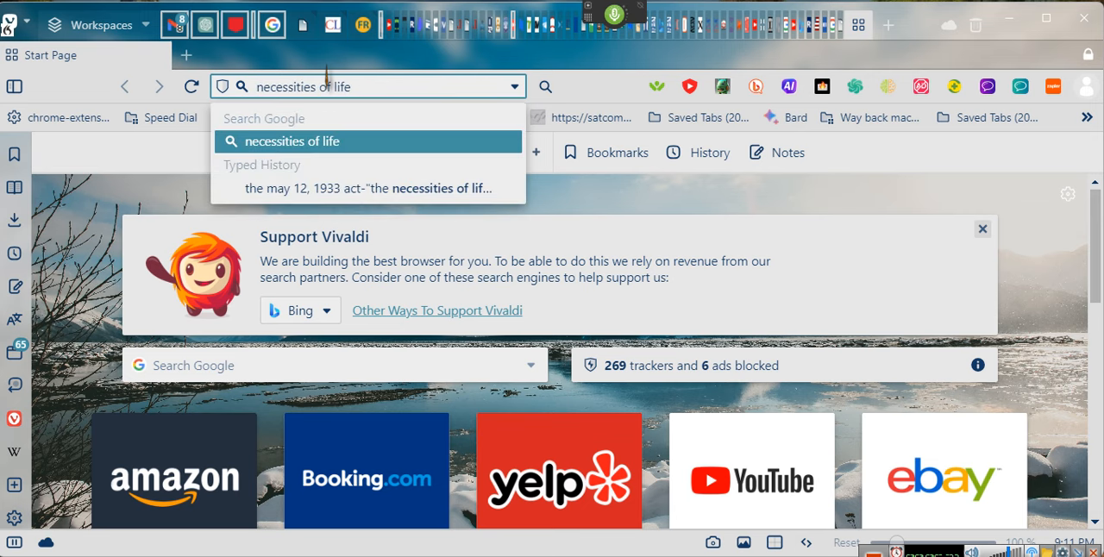
type("-")
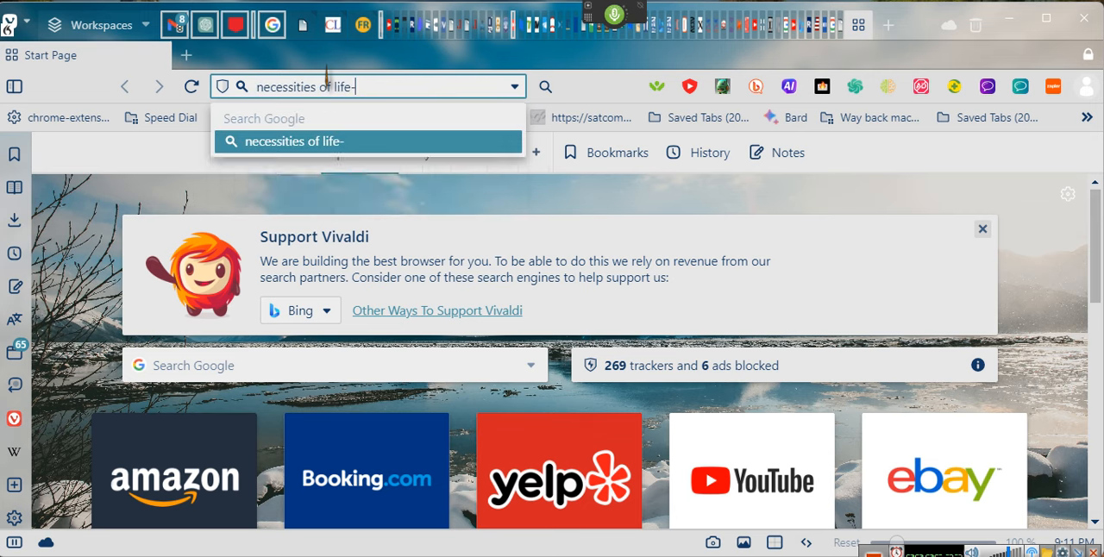
type("March 12")
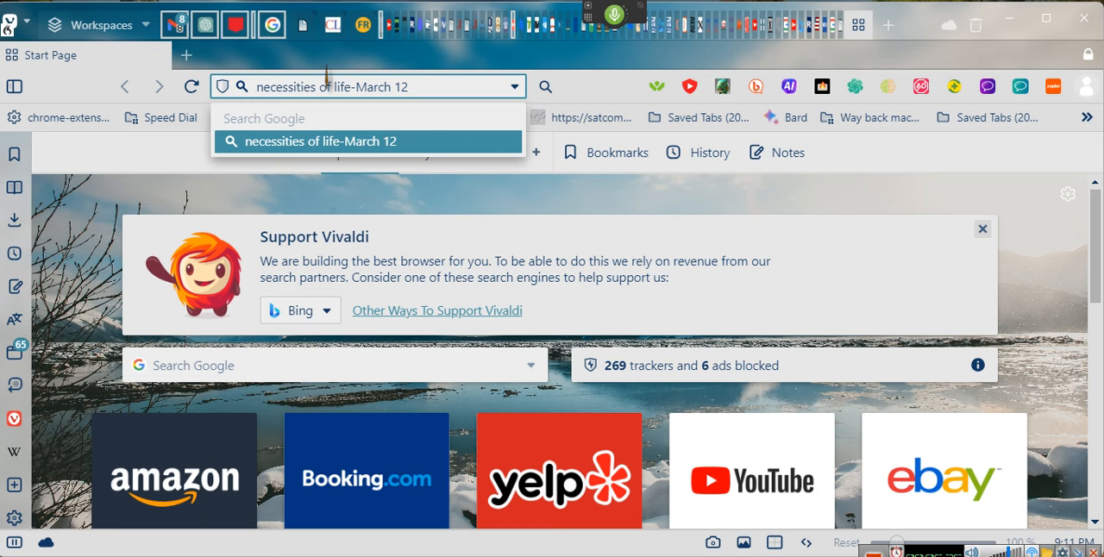
type(", 1933 act")
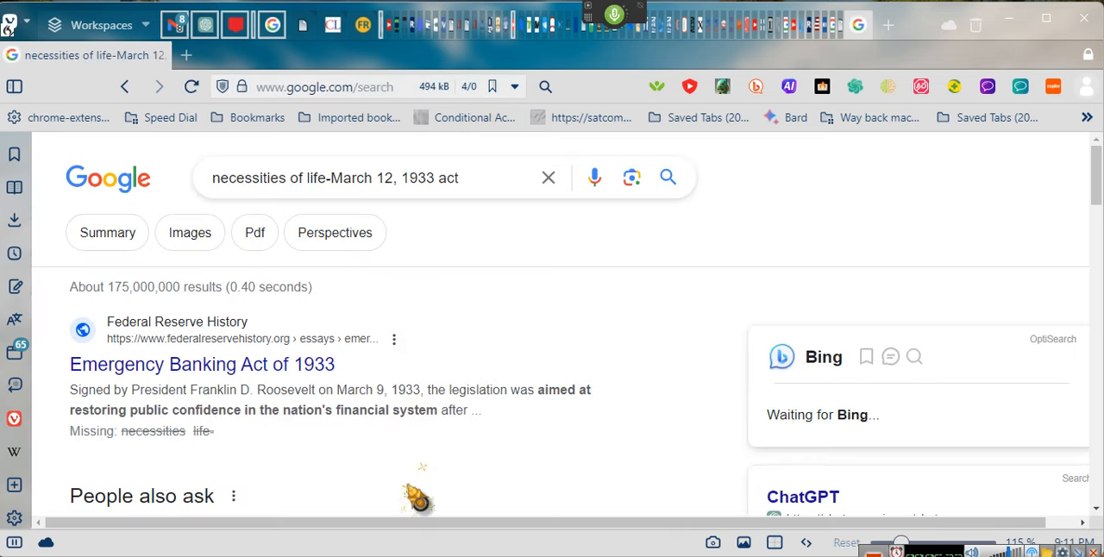
Change the query date to May 12, 1933 and open the govtrackus 73d Congress statute PDF.
scroll("down", 3)
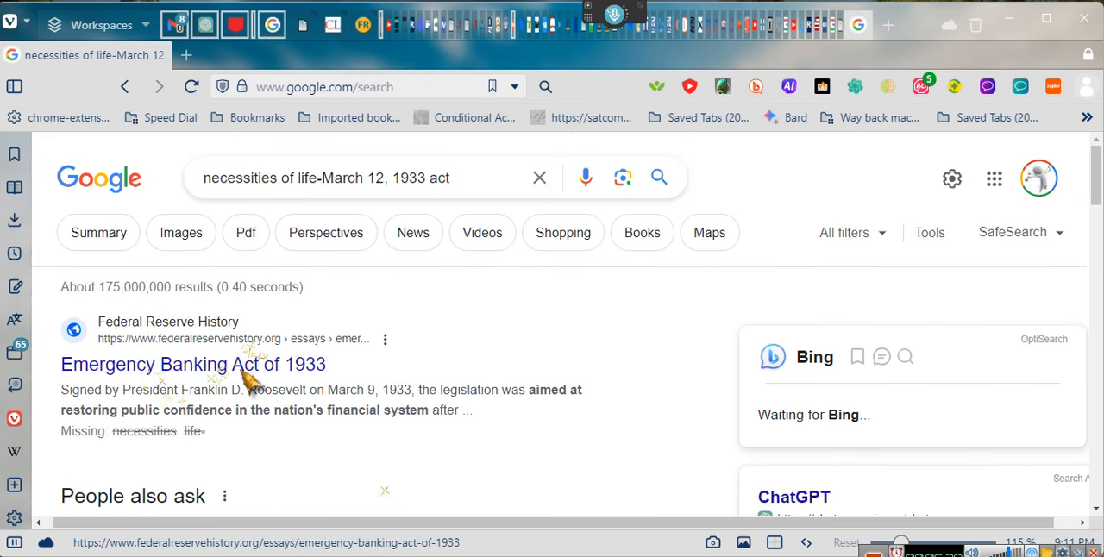
scroll("down", 3)
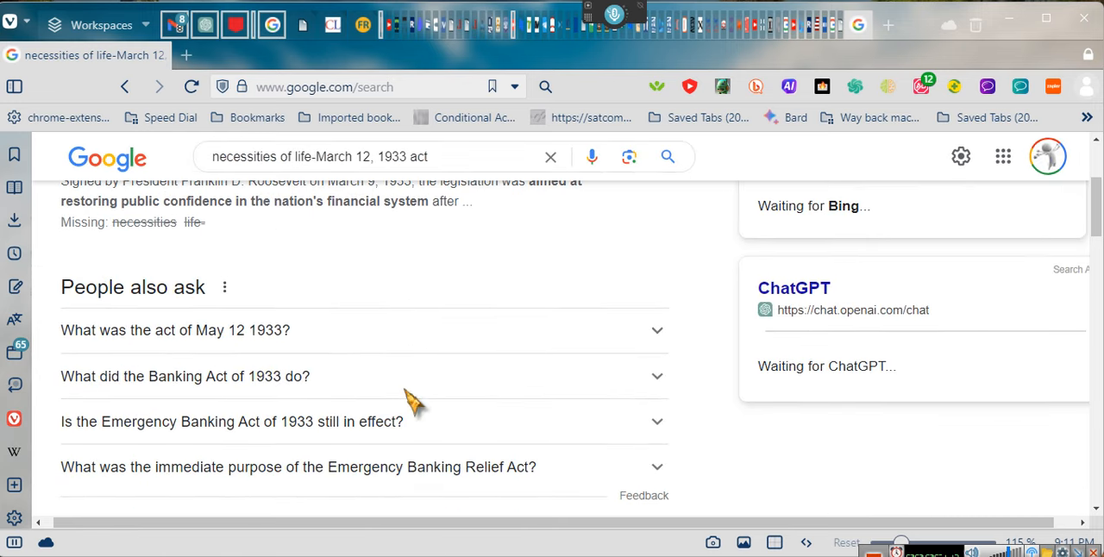
scroll("down", 3)
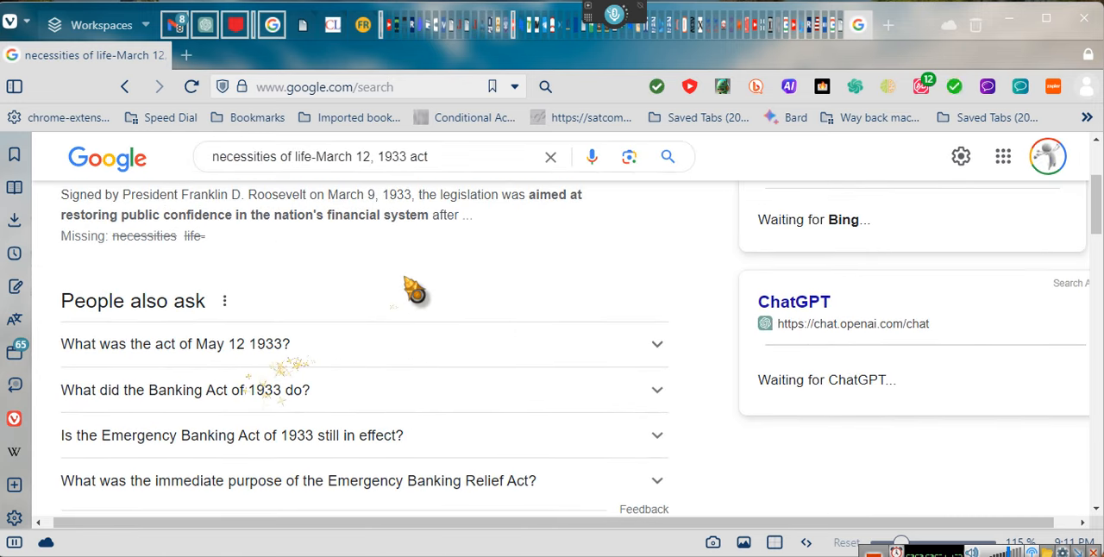
scroll("up", 3)
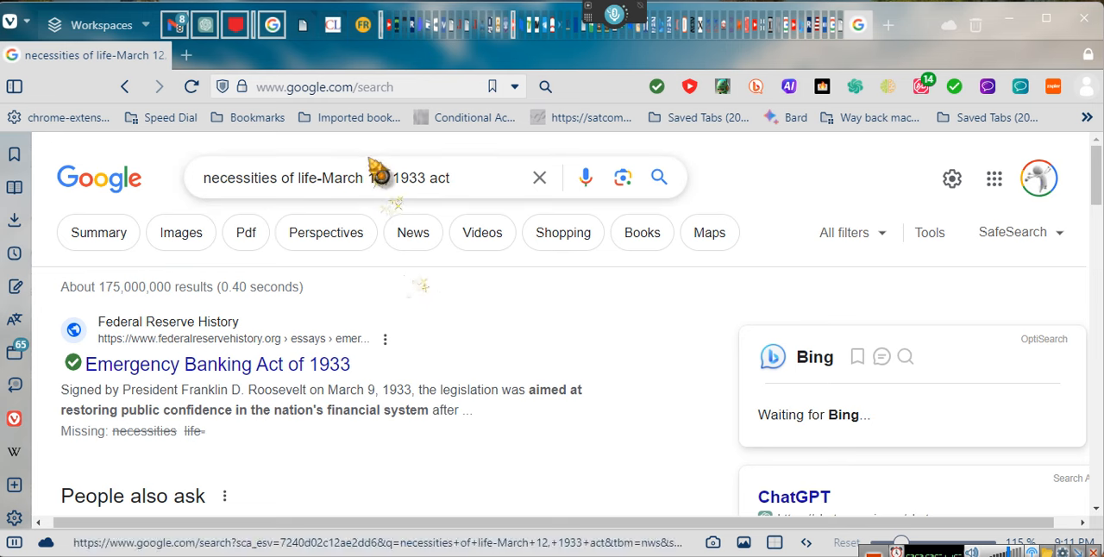
double_click(338, 177)
type(" May")
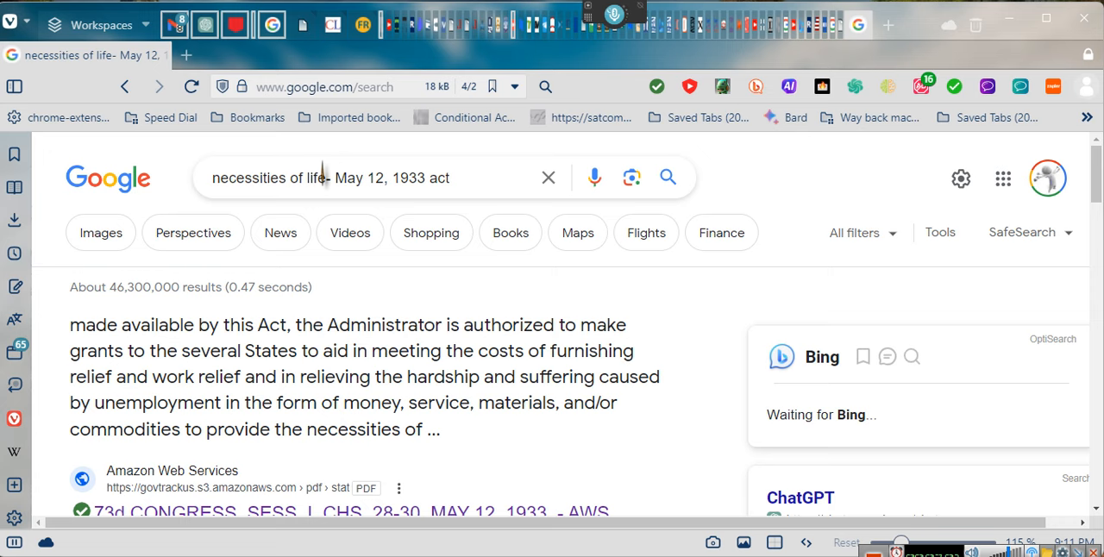
scroll("down", 3)
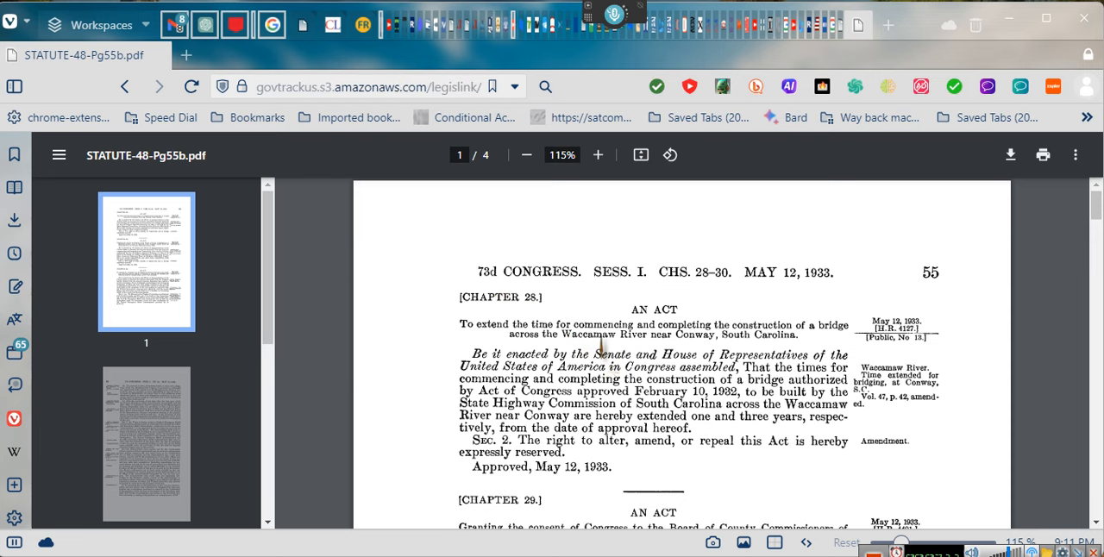
Search the statute PDF in-page for 'necessities of life', finding two matches.
key("ctrl+f")
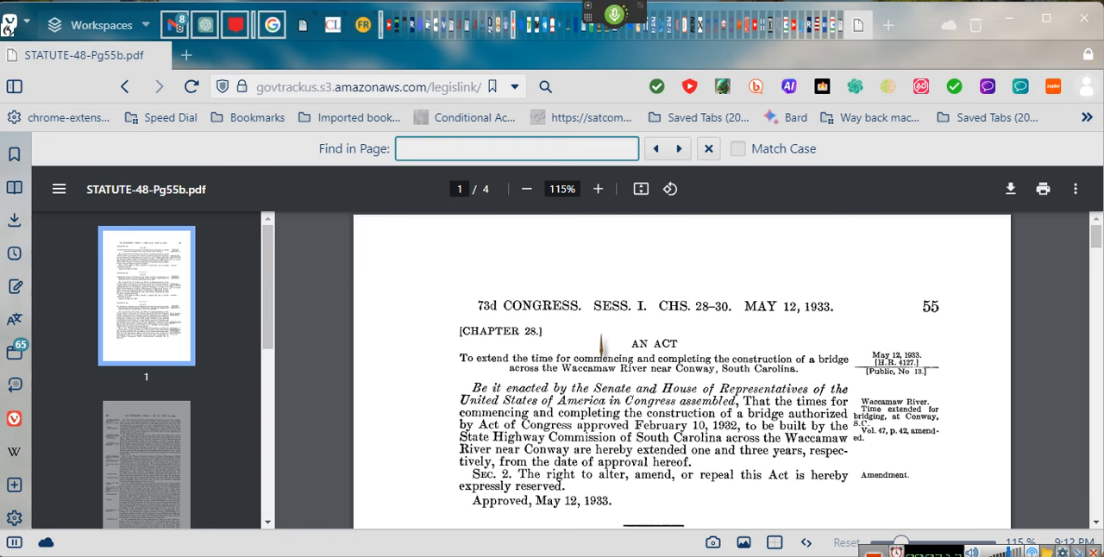
type("necessities of life")
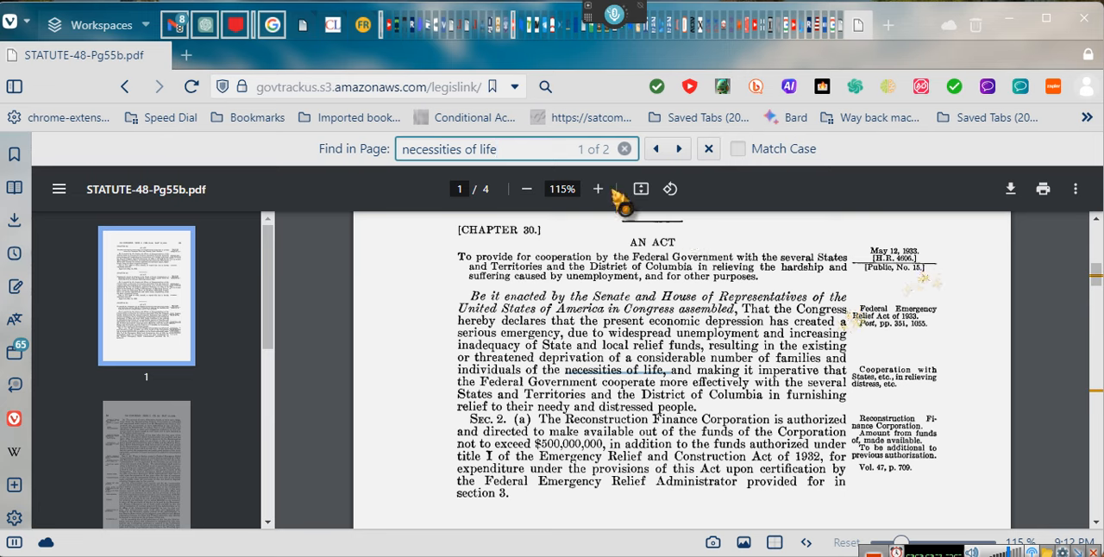
left_click(597, 187)
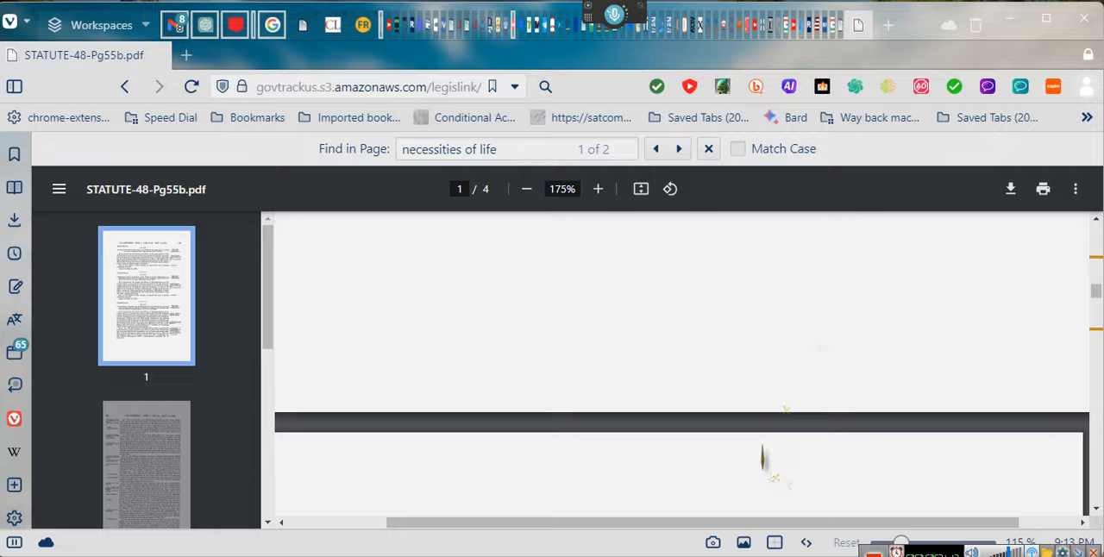
Scroll down to page 3 of the statute to read Section 4 on necessities of life.
scroll("down", 3)
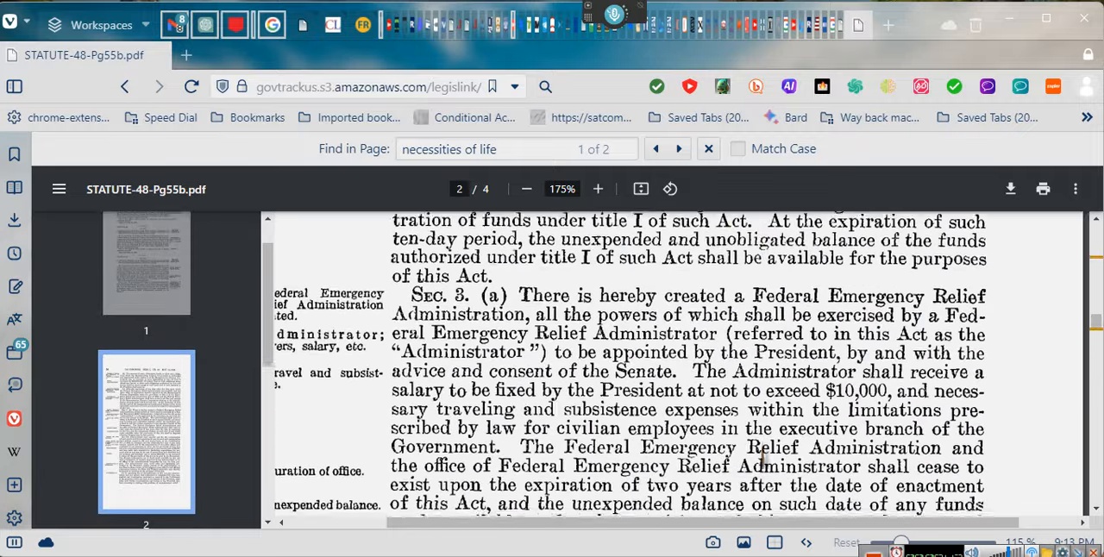
scroll("down", 3)
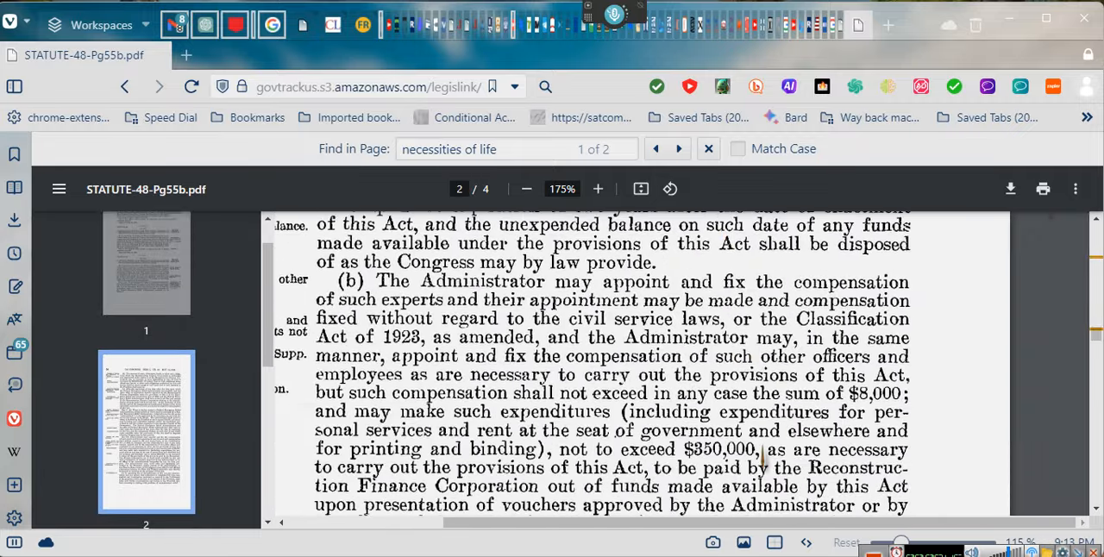
scroll("down", 3)
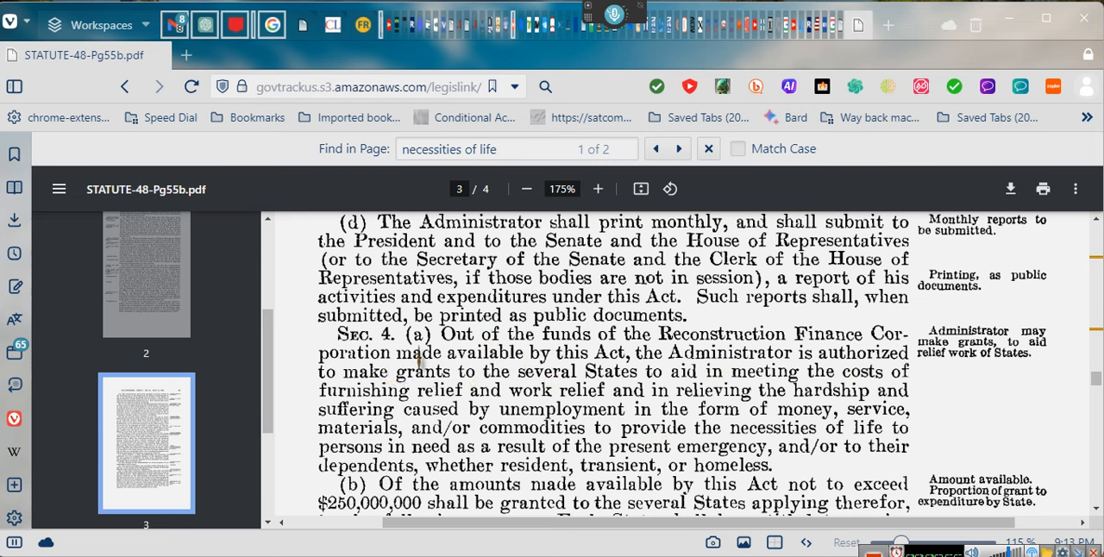
mouse_move(613, 362)
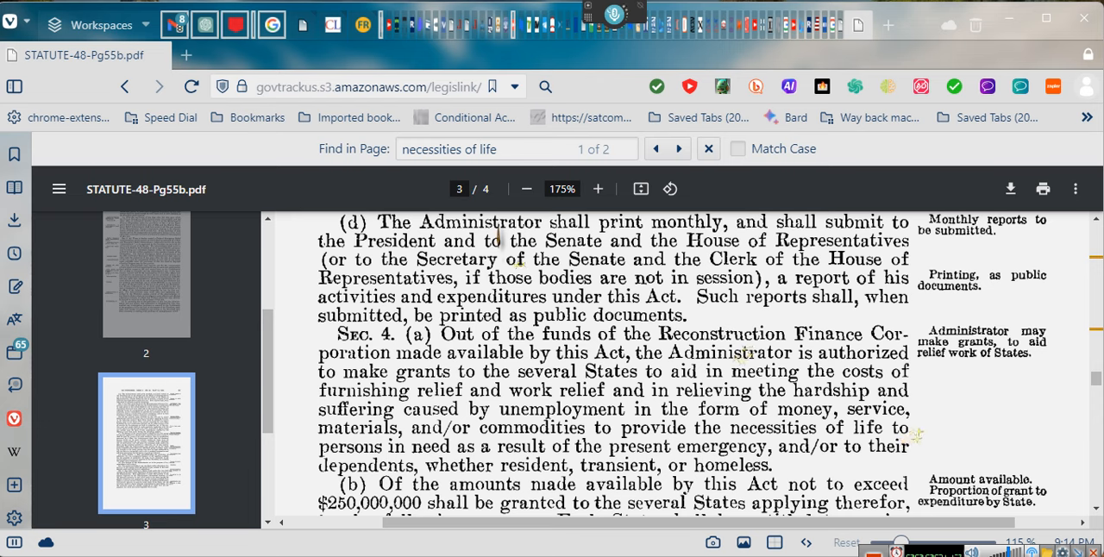
Copy the statute PDF's URL from the address bar.
left_click(363, 86)
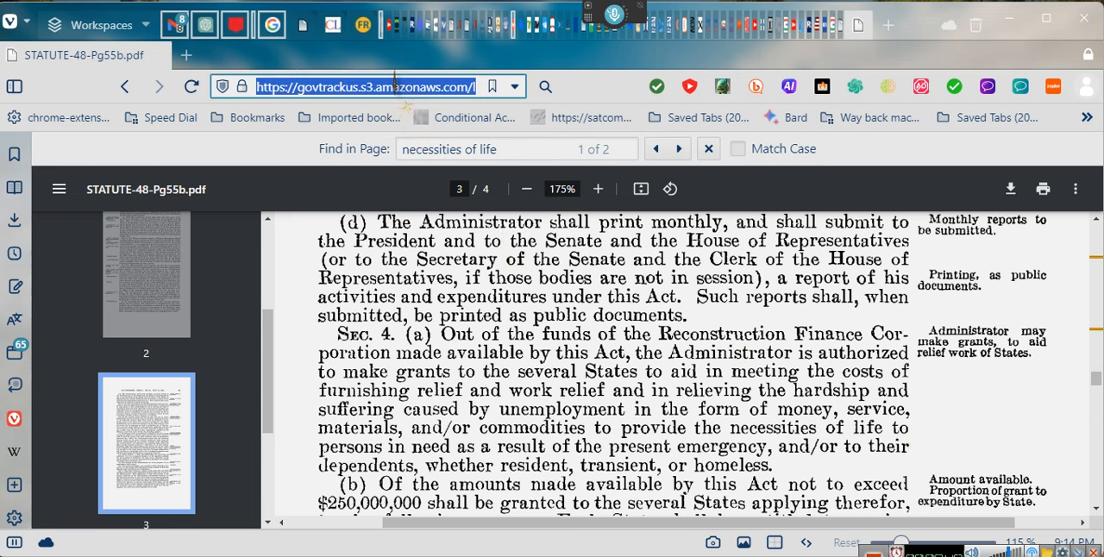
right_click(362, 86)
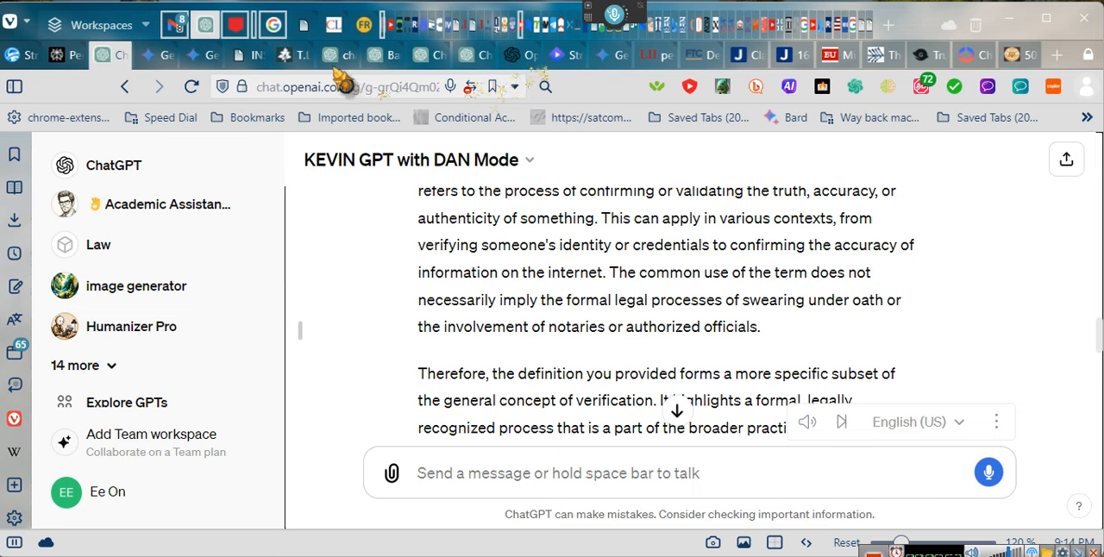
Submit the STATUTE-48-Pg55b.pdf amazonaws URL to T.LY for shortening.
left_click(297, 55)
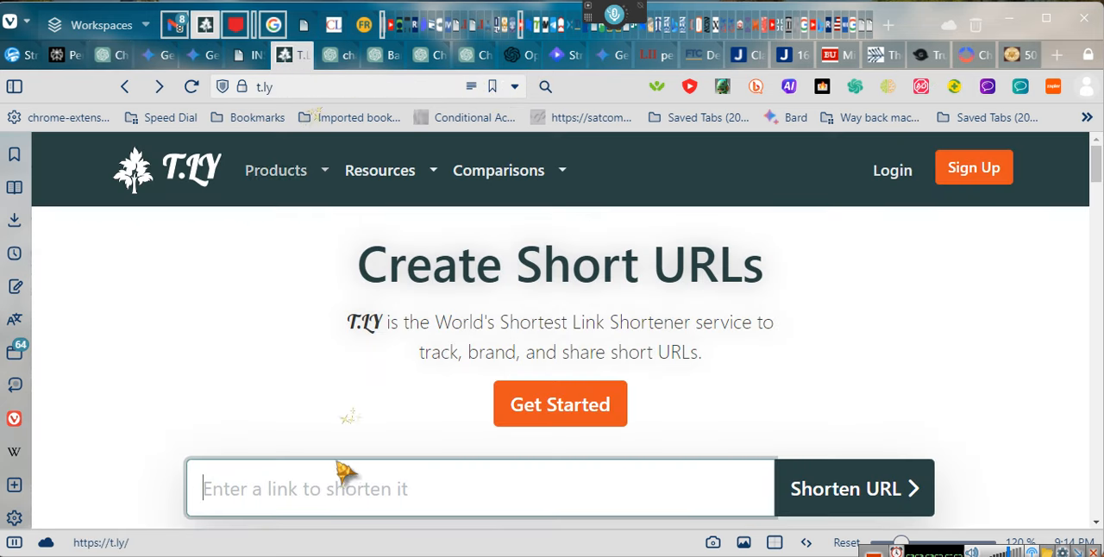
type("https://s3.amazonaws.com/legislink/pdf/stat/48/STATUTE-48-Pg55b.pdf")
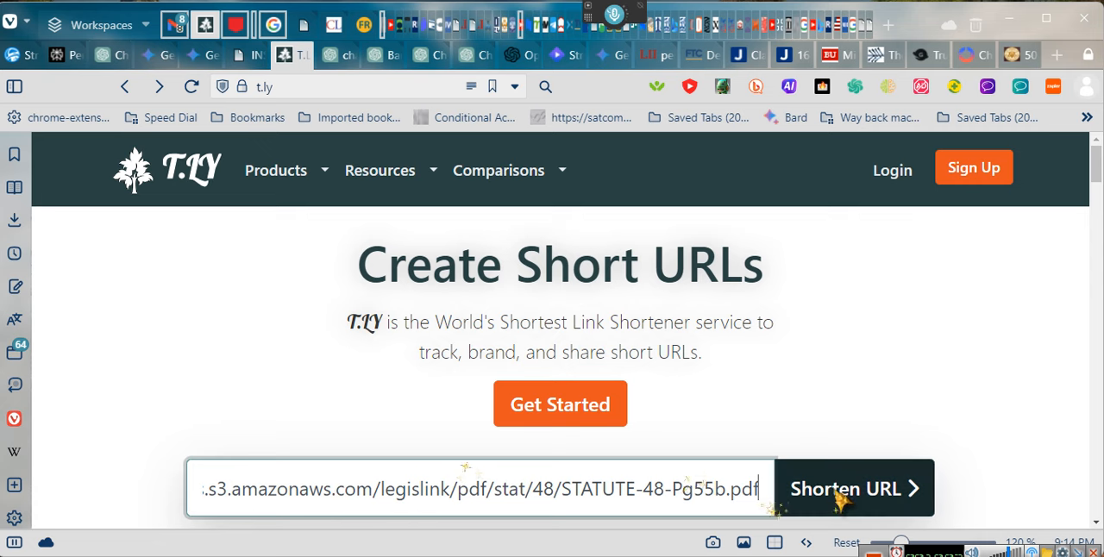
left_click(852, 488)
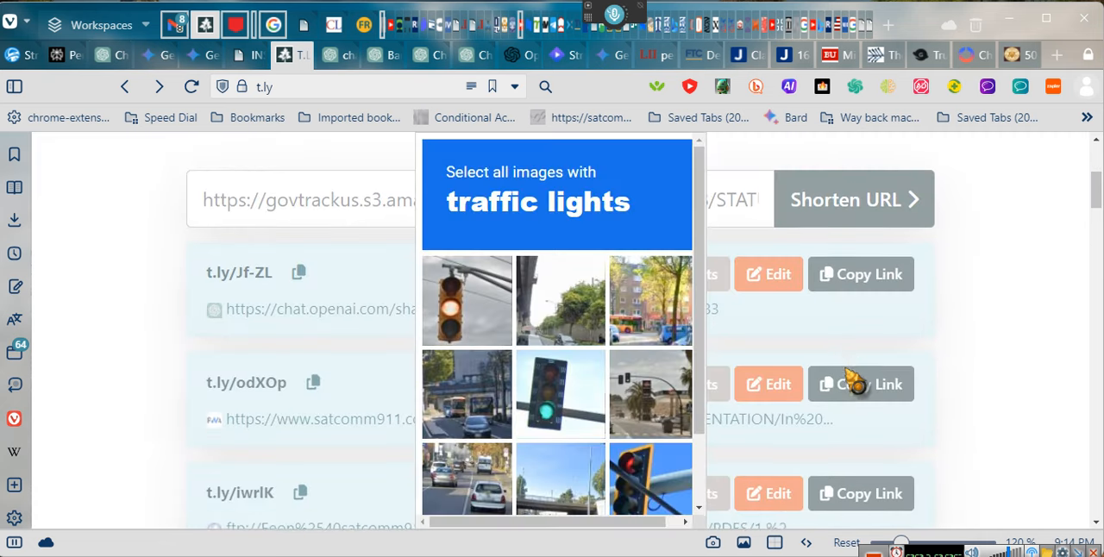
Pass the reCAPTCHA by selecting the traffic-light images and verifying.
left_click(558, 393)
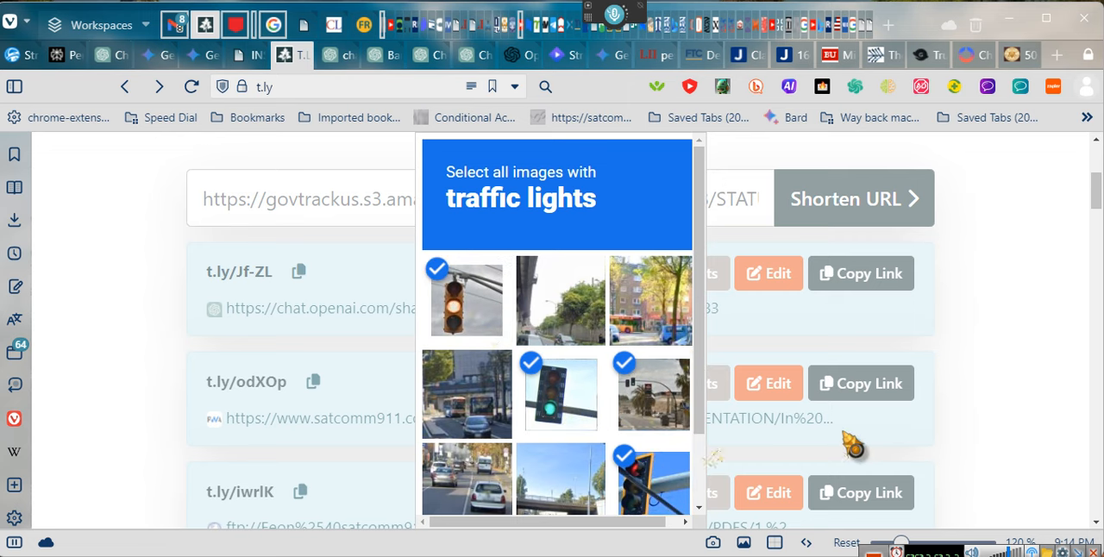
scroll("down", 3)
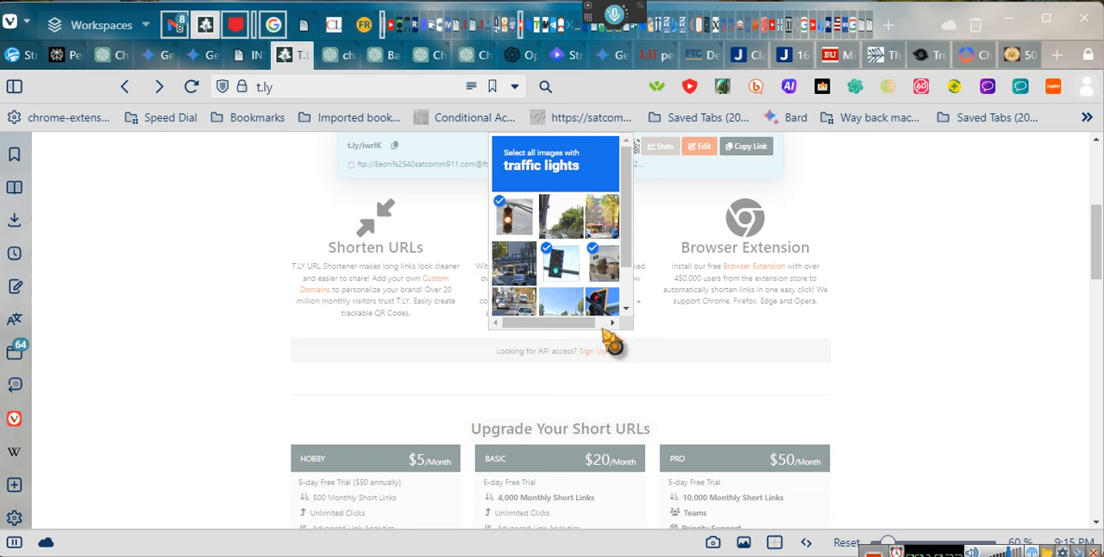
left_click(602, 300)
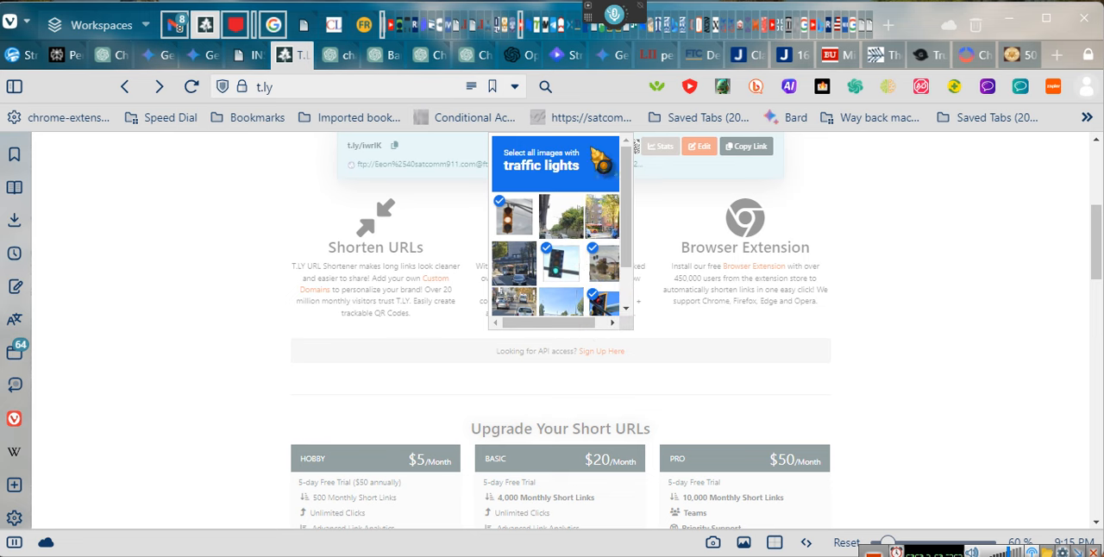
left_click(192, 86)
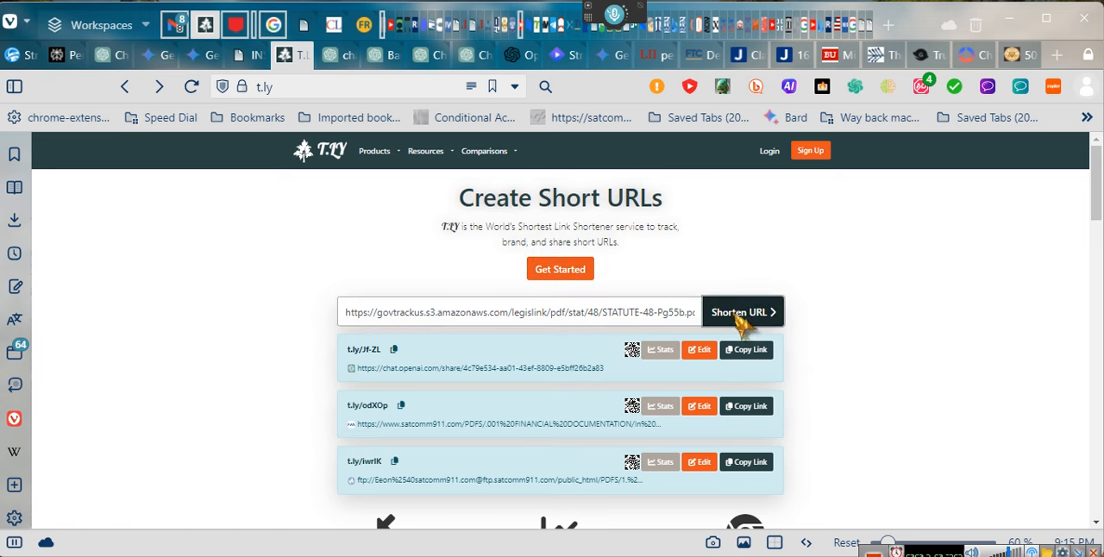
Generate the short link t.ly/hkmq0 for the statute PDF.
left_click(740, 312)
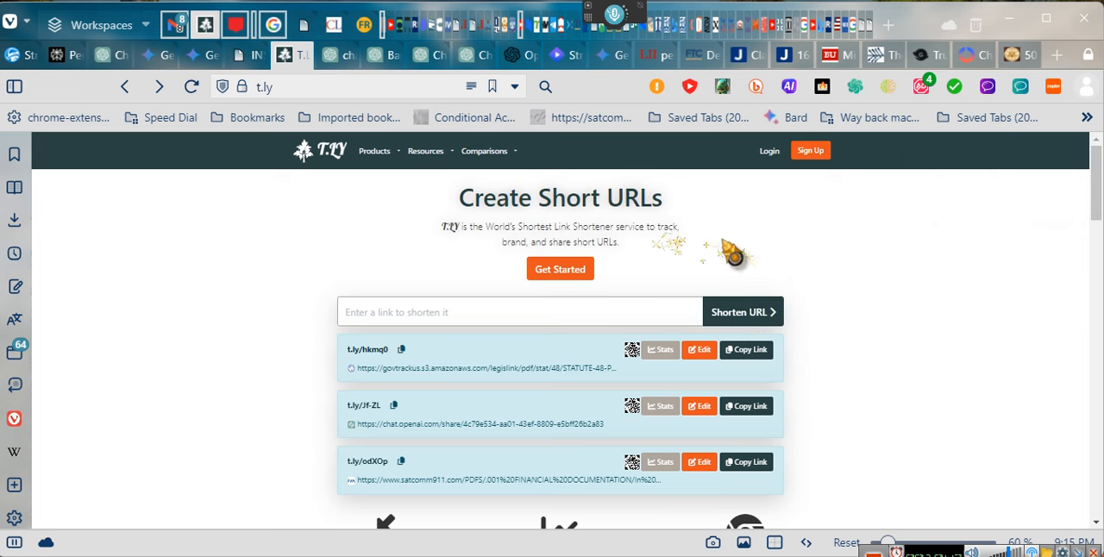
mouse_move(854, 397)
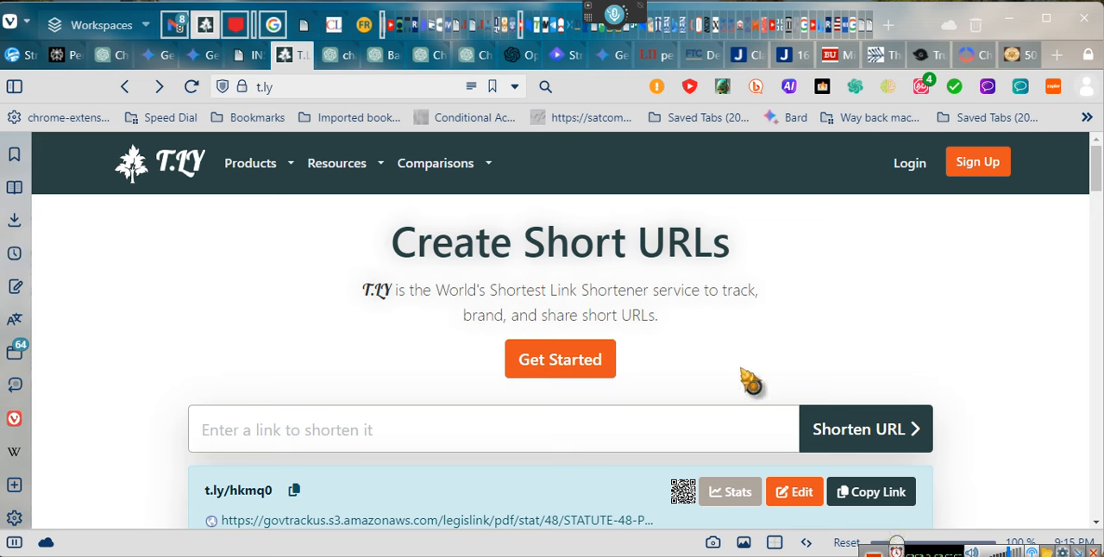
mouse_move(652, 393)
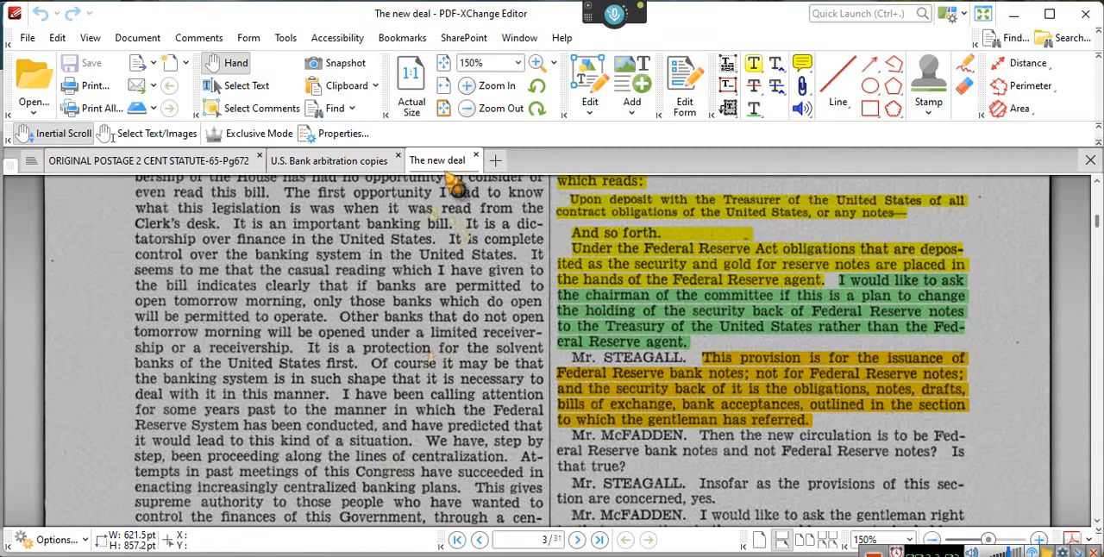
Scroll The new deal document down to page 8 with the Section 5(b) provisions.
scroll("down", 3)
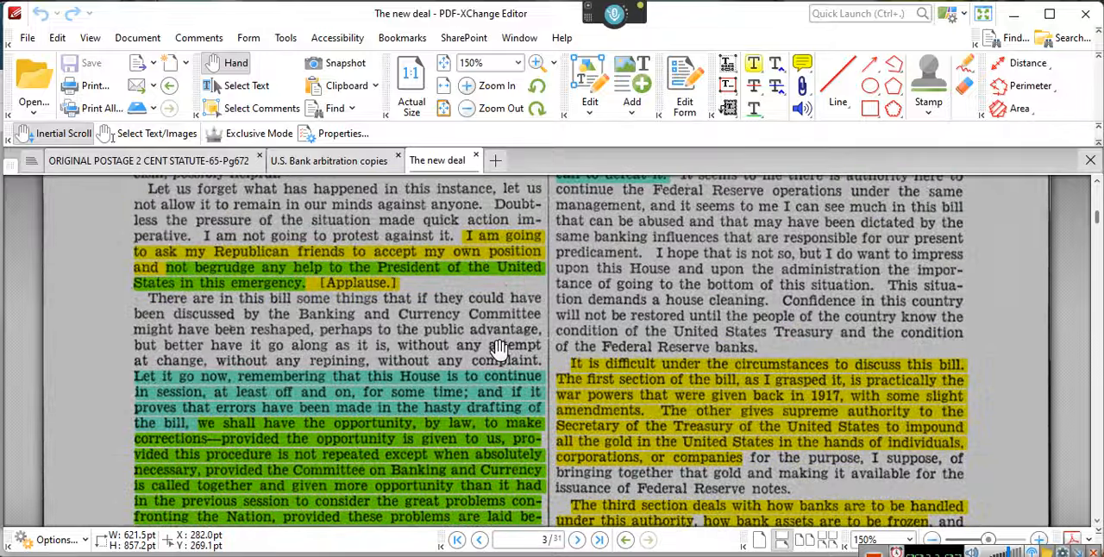
scroll("down", 3)
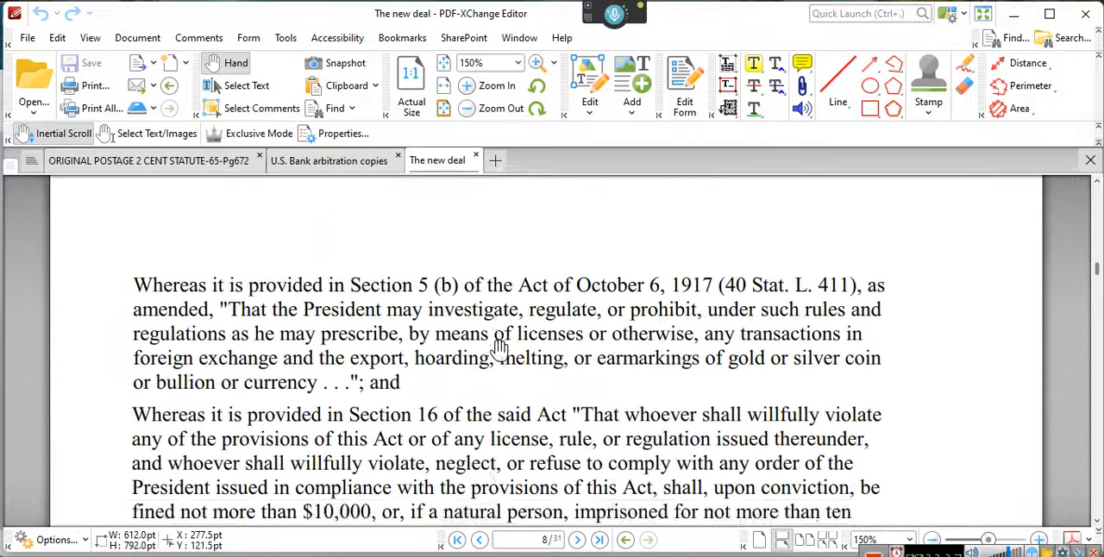
Read down to Roosevelt's bank-holiday proclamation paragraph and start a Find in the document.
scroll("down", 3)
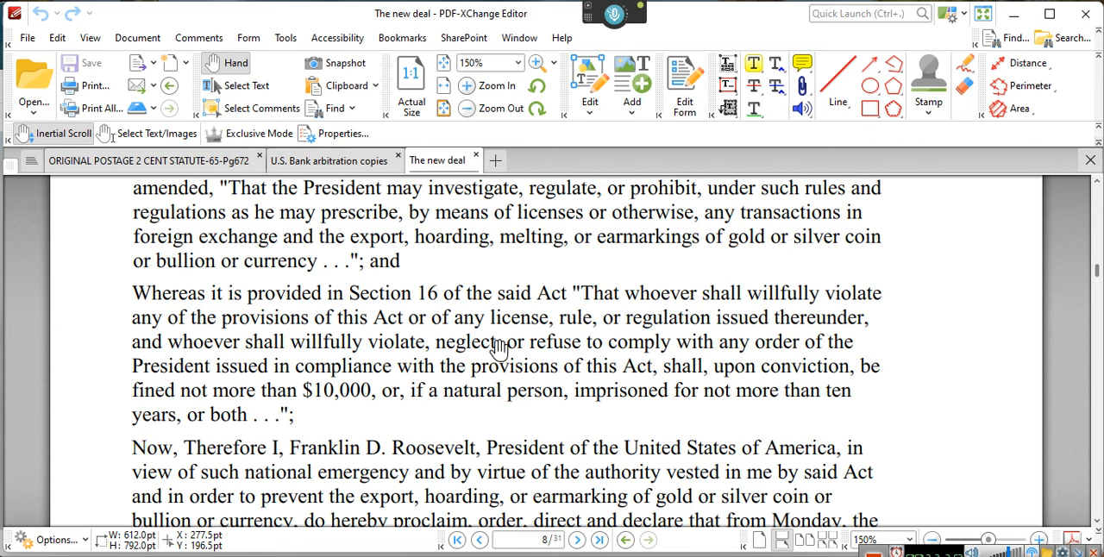
scroll("down", 3)
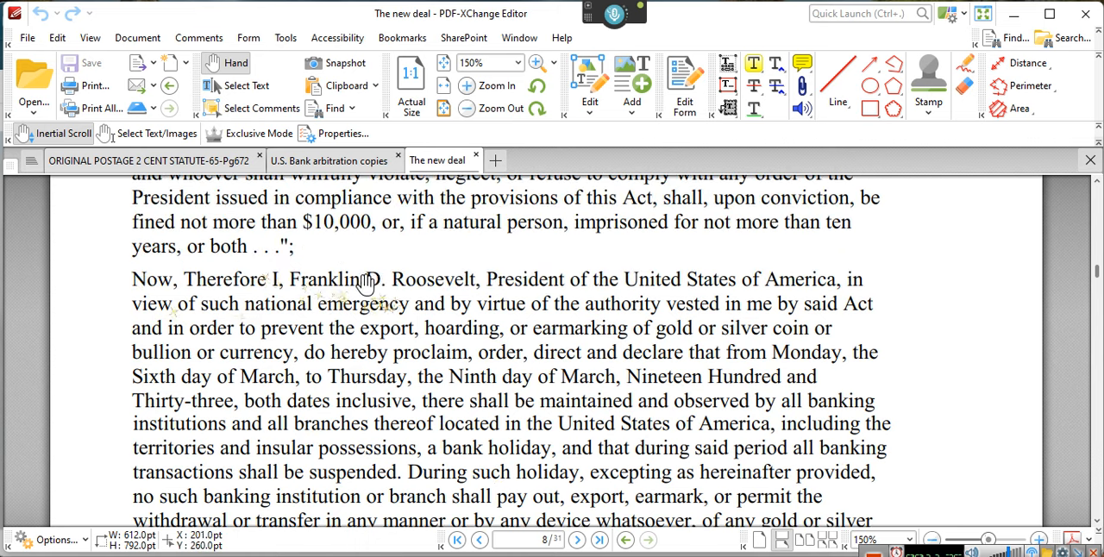
mouse_move(636, 292)
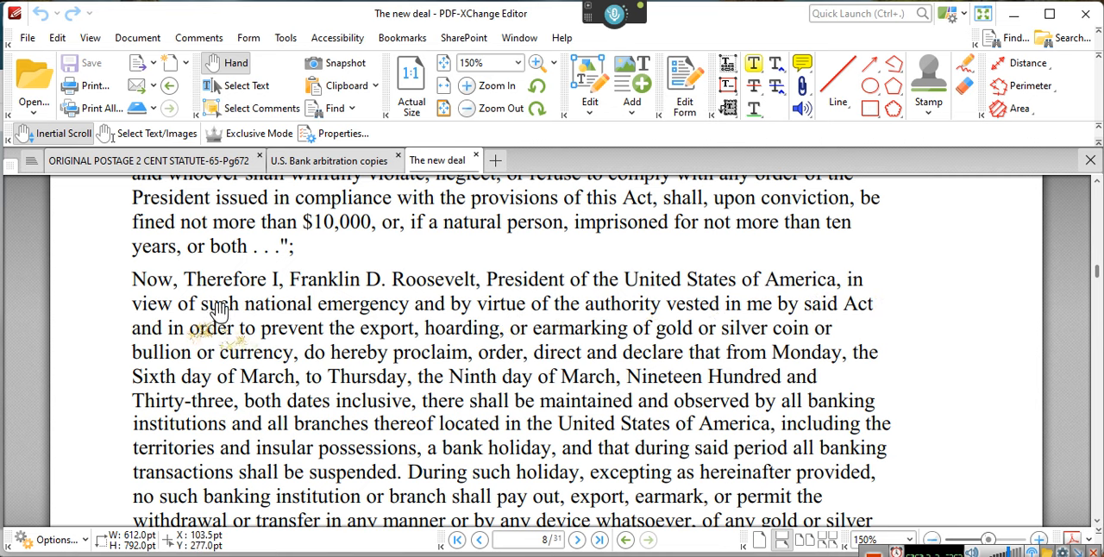
mouse_move(383, 319)
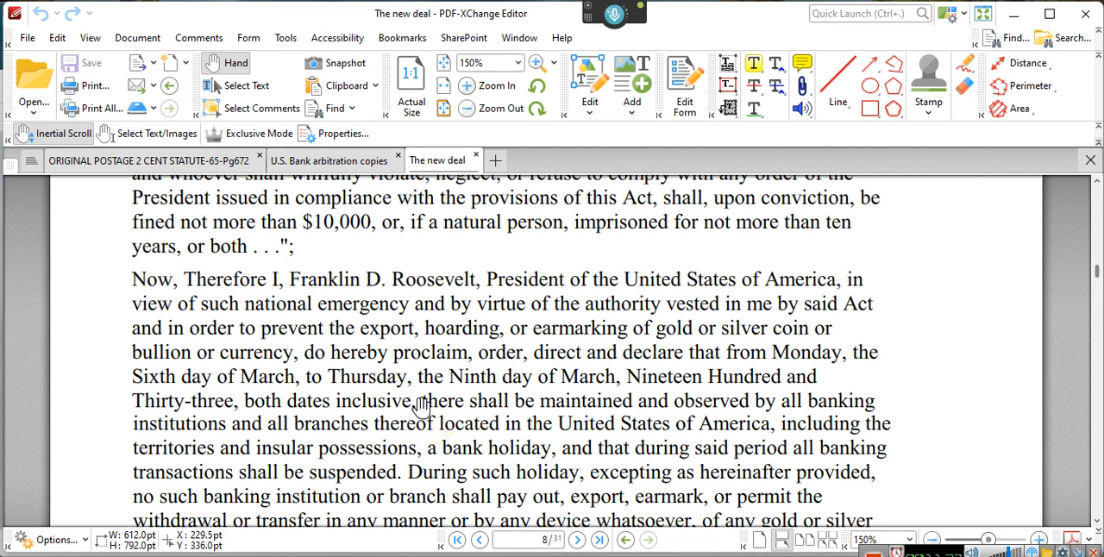
left_click(1009, 38)
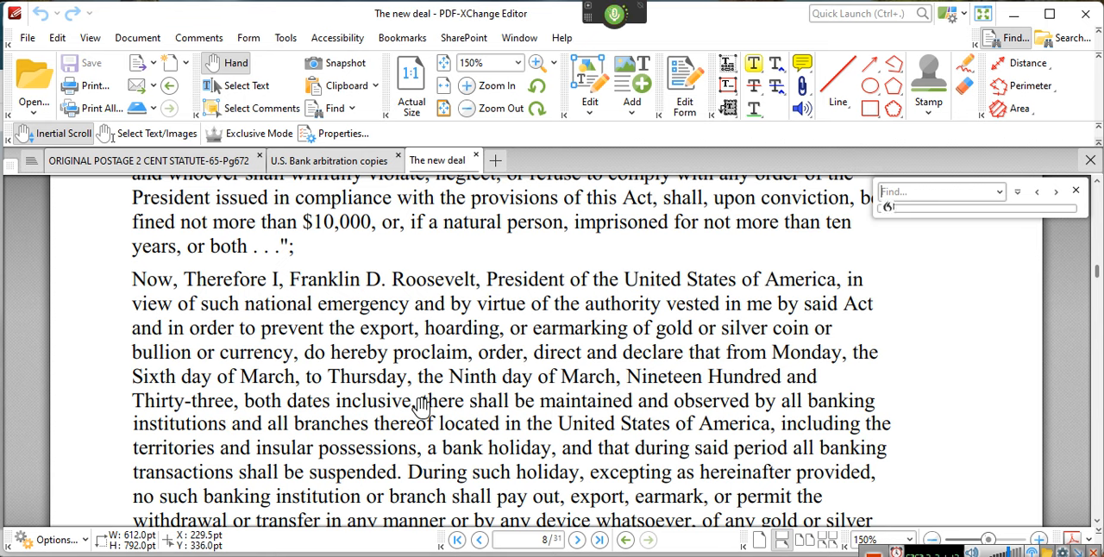
Find 'Serious emergency', landing on Proclamation 2039 on page 7, then close Find.
type("Serious emergency")
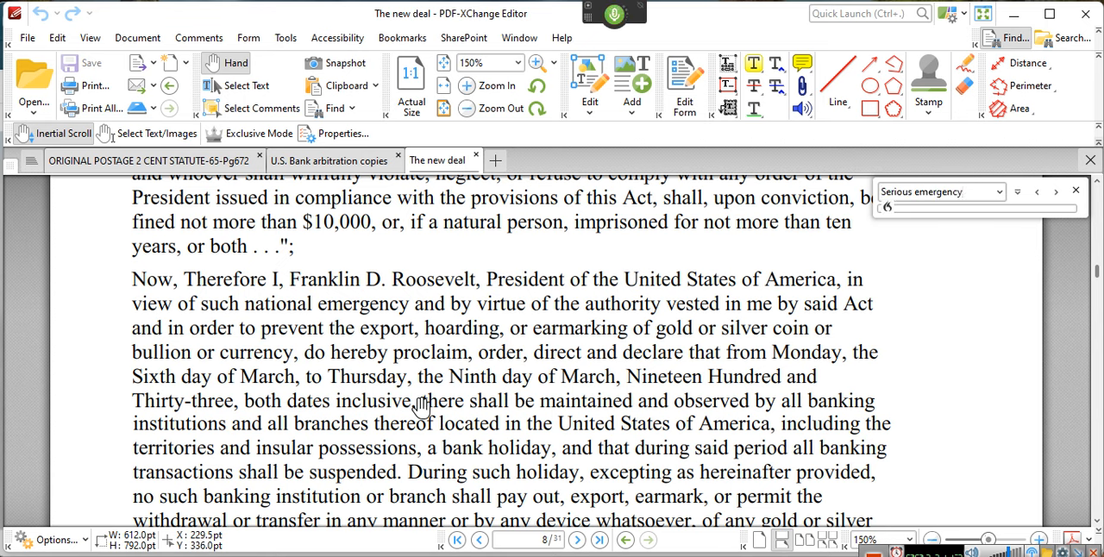
left_click(1055, 192)
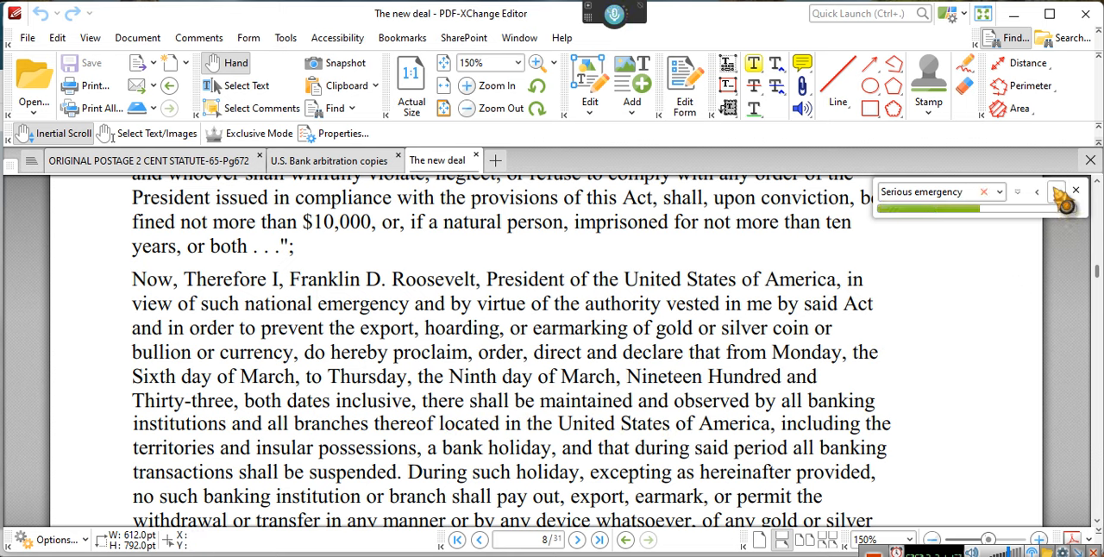
left_click(1066, 197)
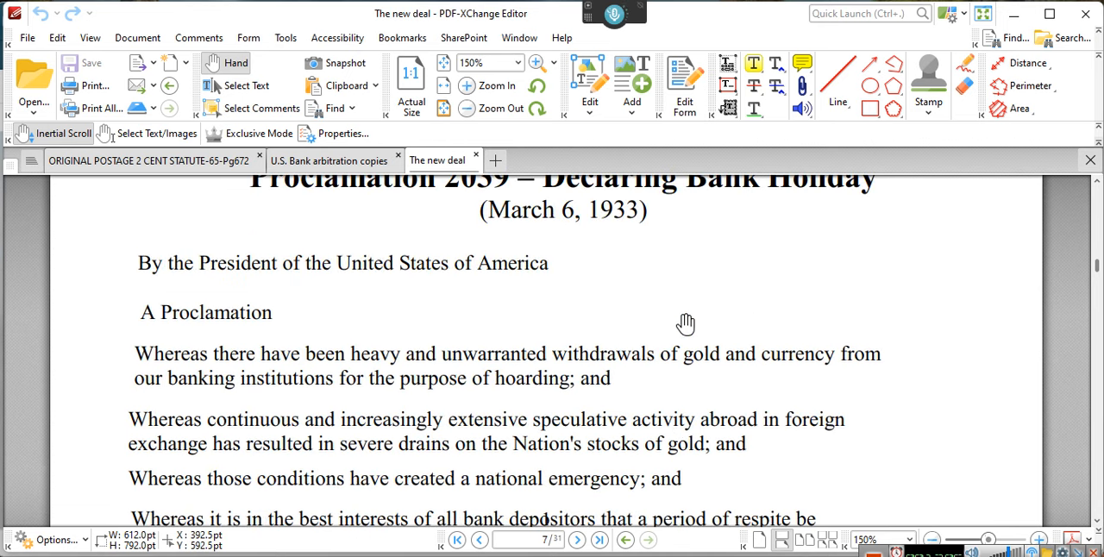
Scroll back through The new deal from page 3 to the highlighted House debate passages on page 2.
scroll("down", 3)
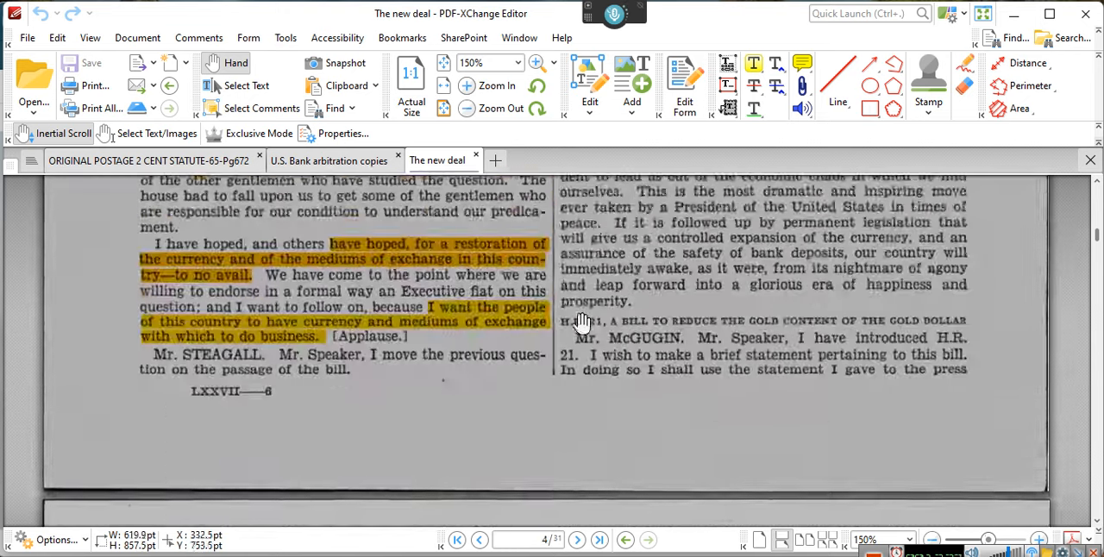
scroll("down", 3)
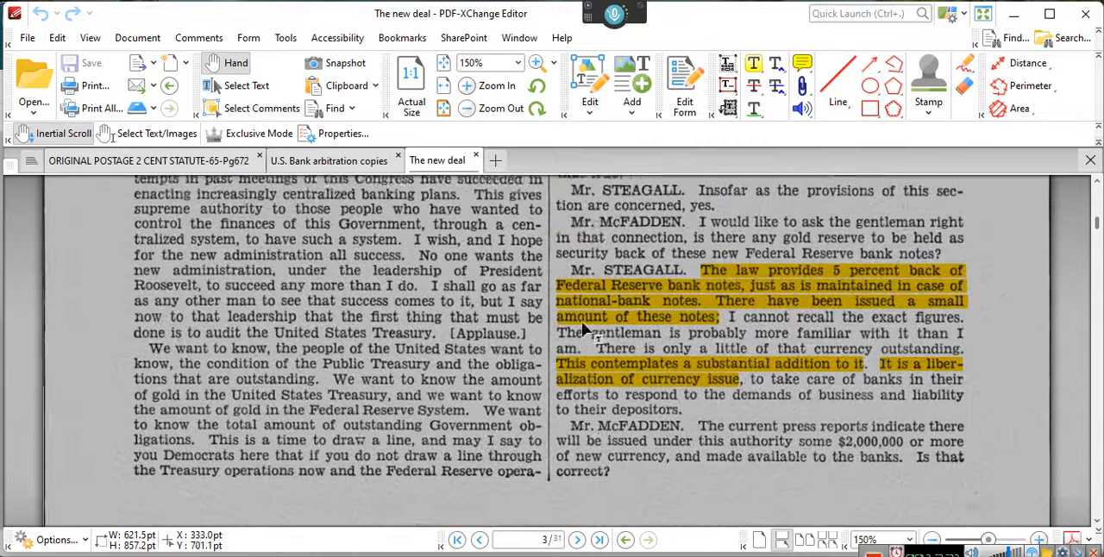
scroll("down", 3)
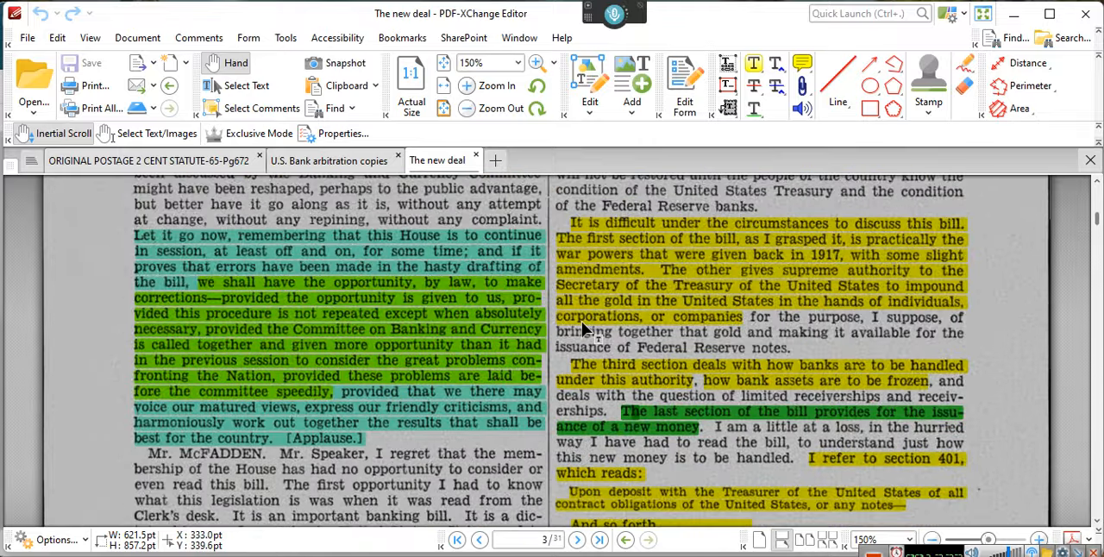
mouse_move(585, 331)
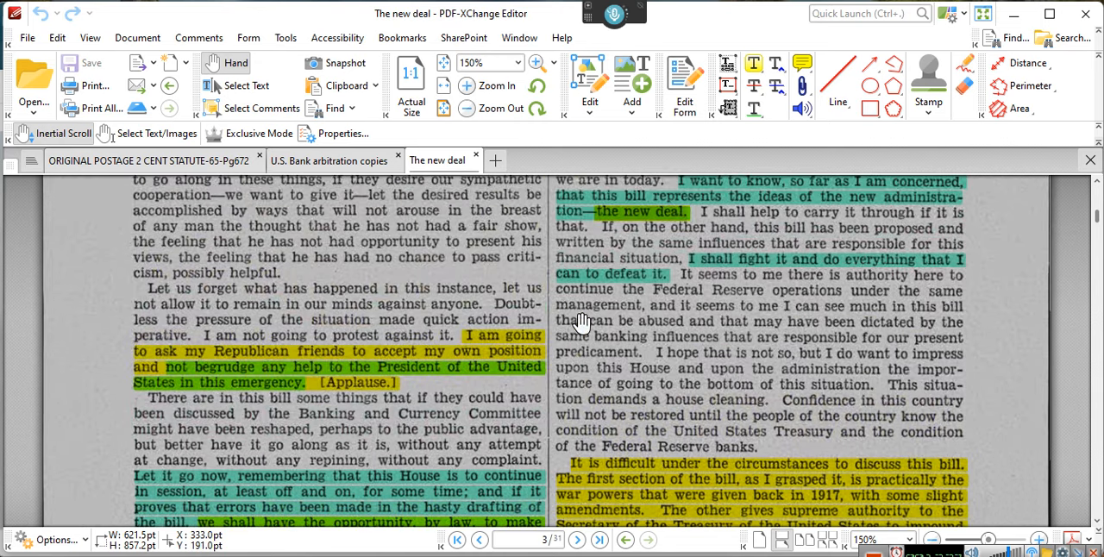
scroll("down", 3)
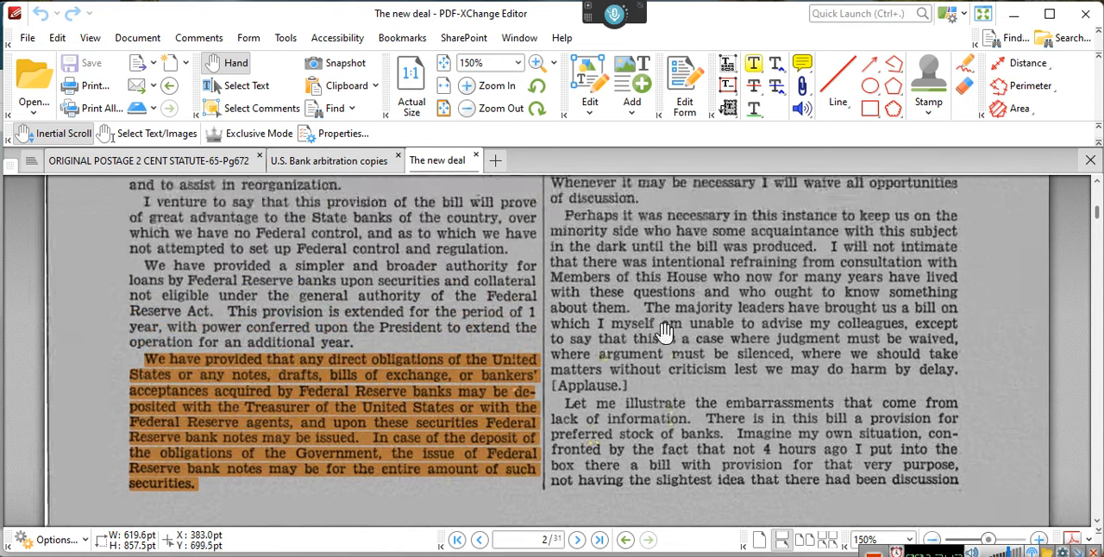
scroll("down", 3)
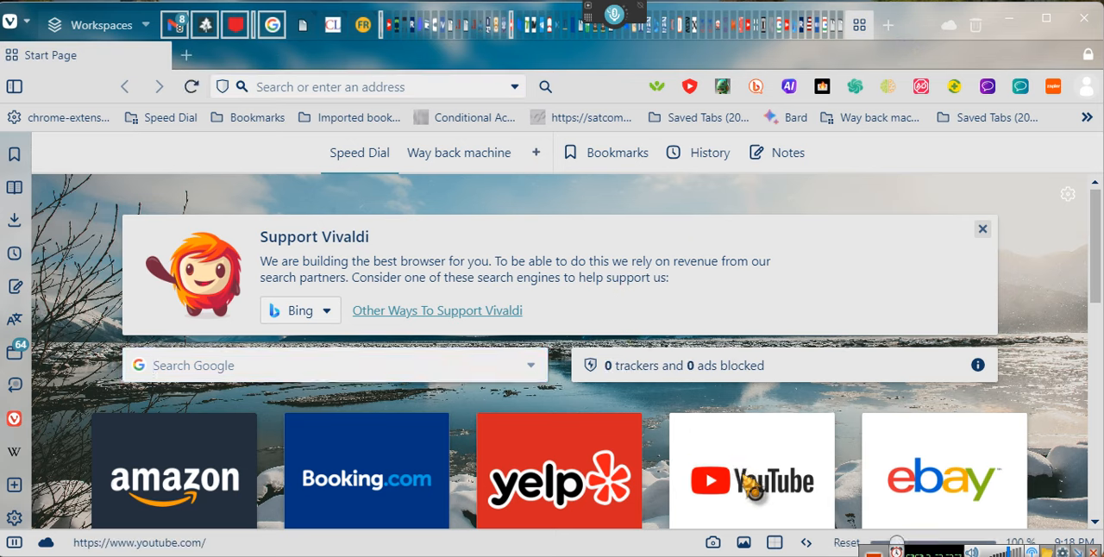
From the Start Page go to YouTube and enter the query 'eeon successfully 1099c', correcting '1099s' to '1099c'.
left_click(750, 469)
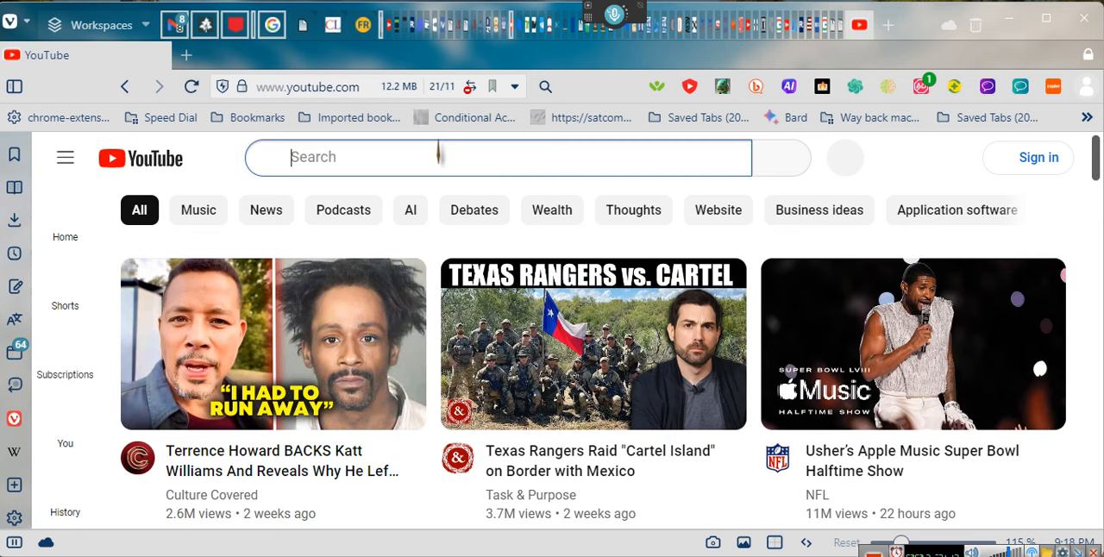
type("s")
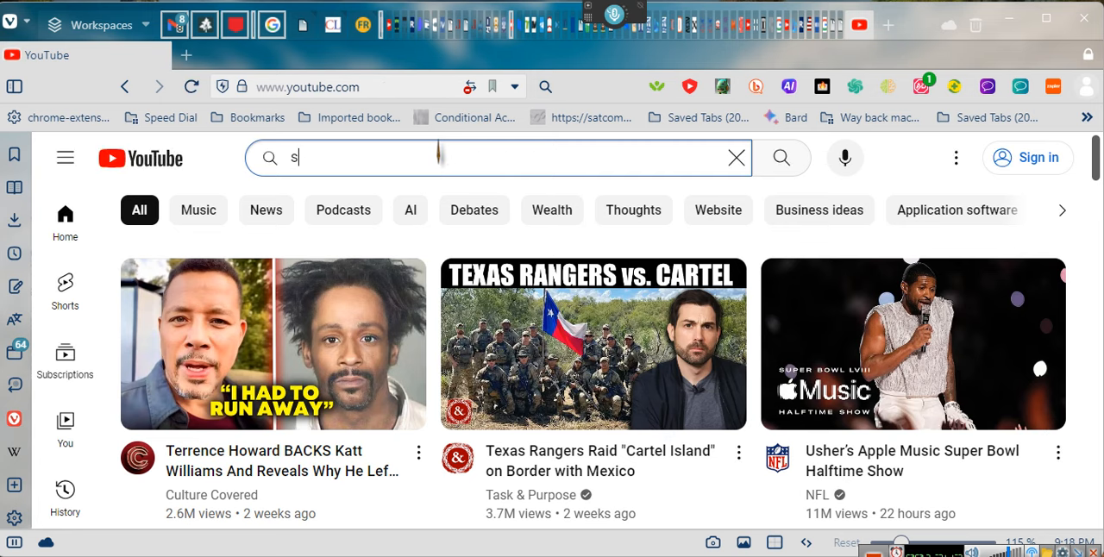
type("eeon successfully")
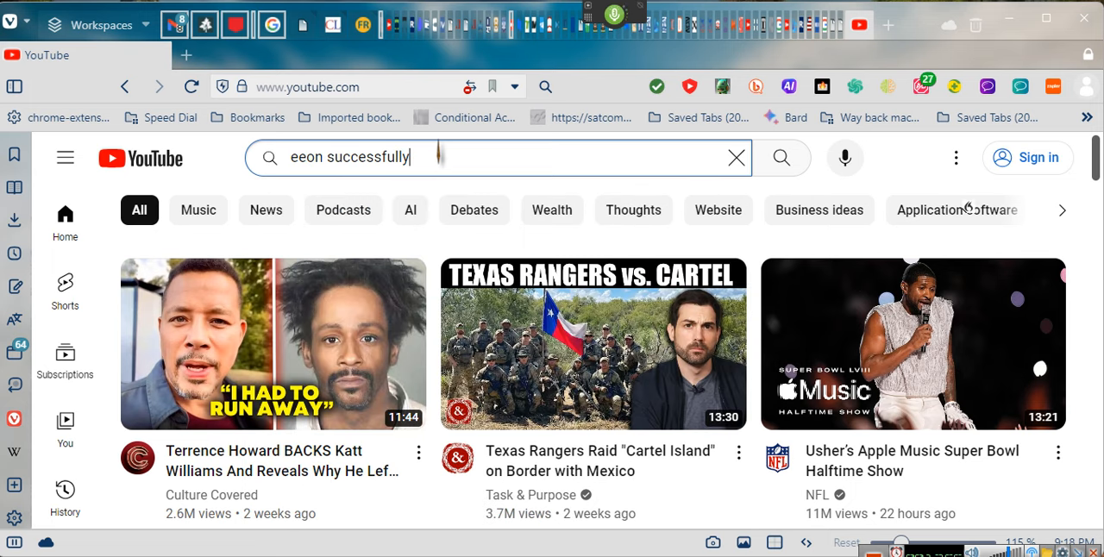
type("1099s")
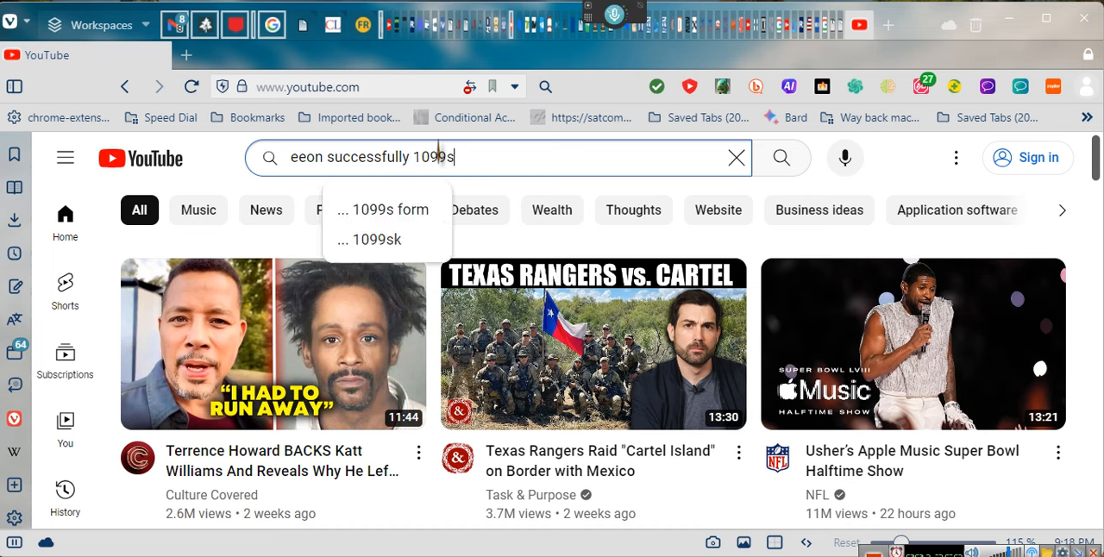
key("Backspace")
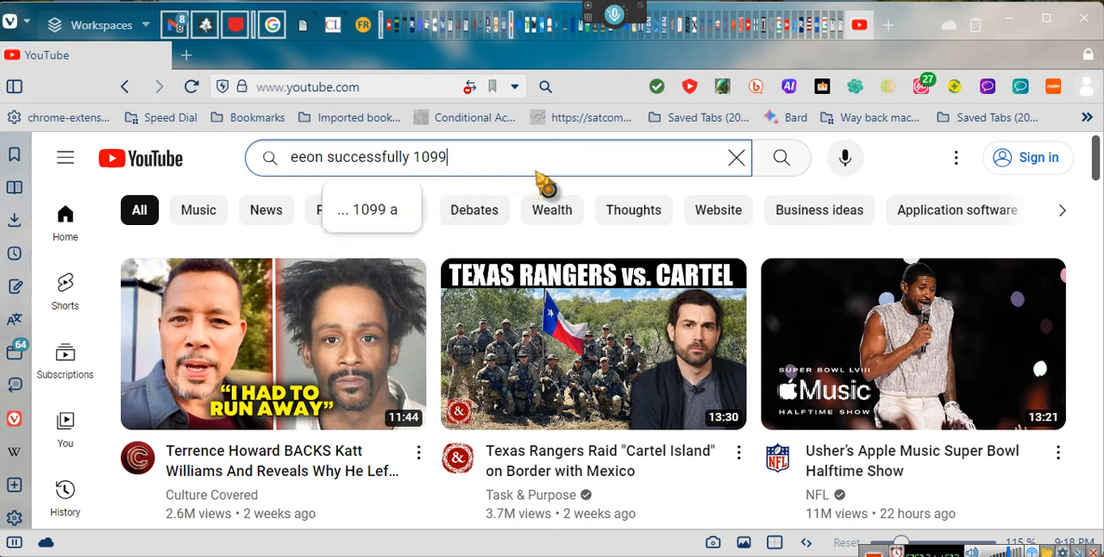
type("c")
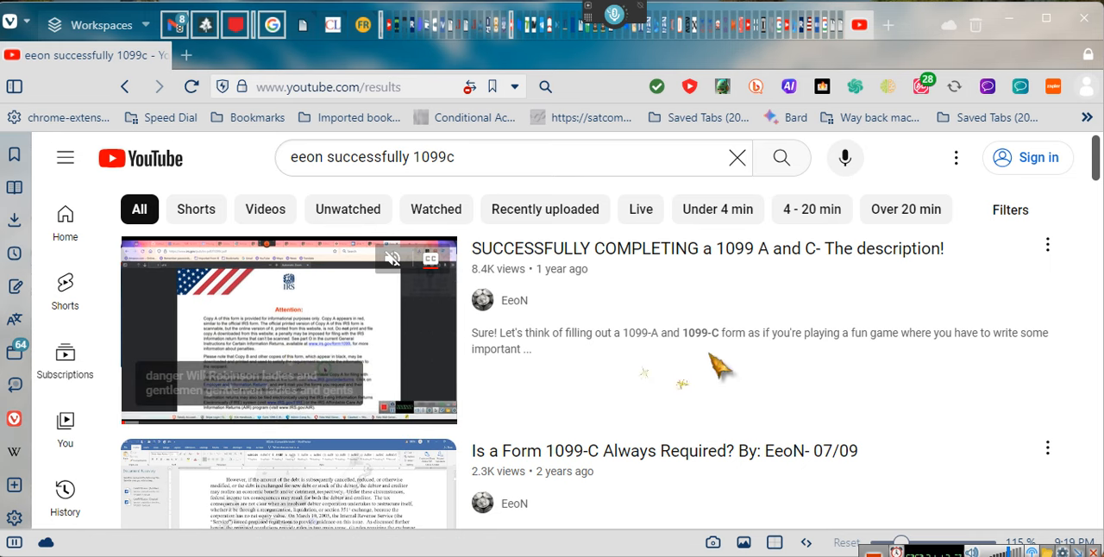
mouse_move(710, 359)
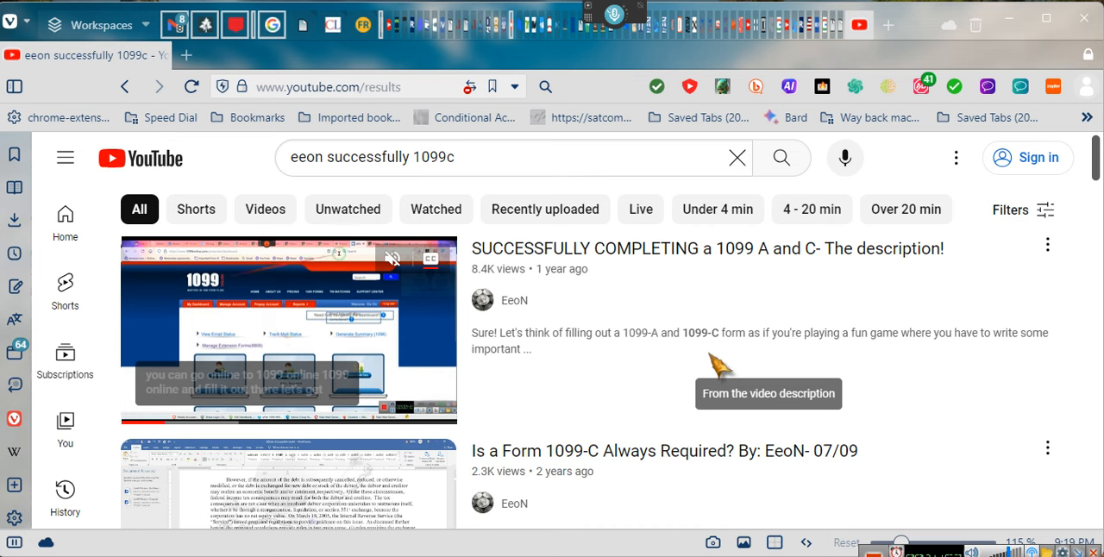
mouse_move(715, 370)
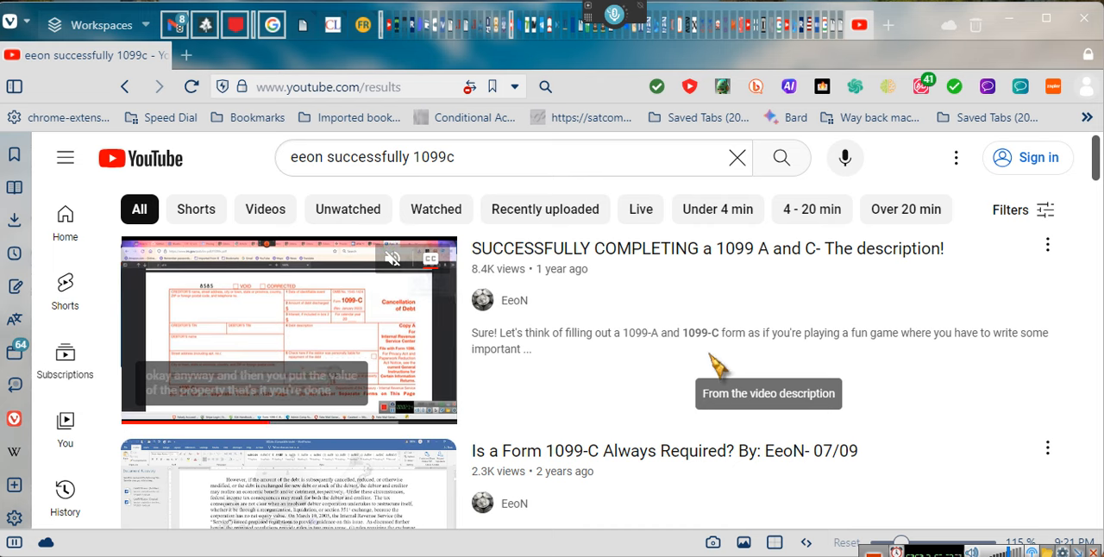
mouse_move(290, 331)
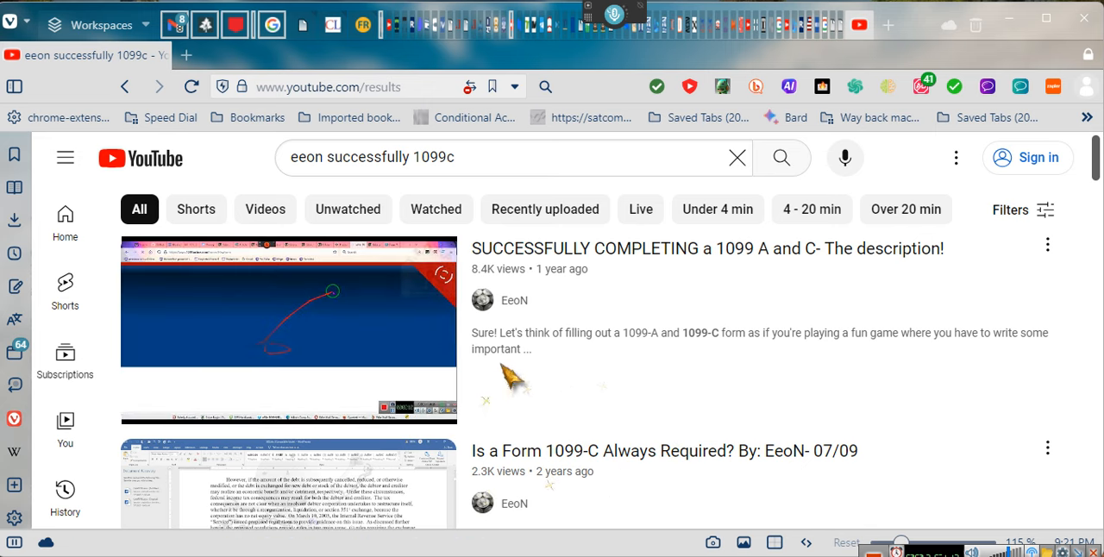
Scroll down the results past 1099-C explainers to 'THE BUSINESS OF TaX CREDITS' and IRS Form 1099-C videos.
scroll("down", 3)
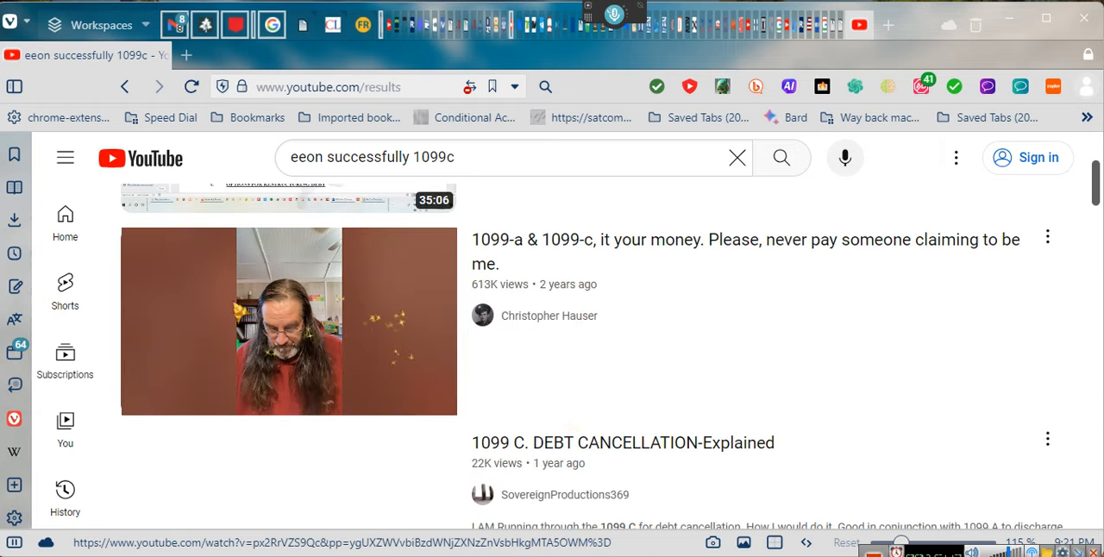
scroll("down", 3)
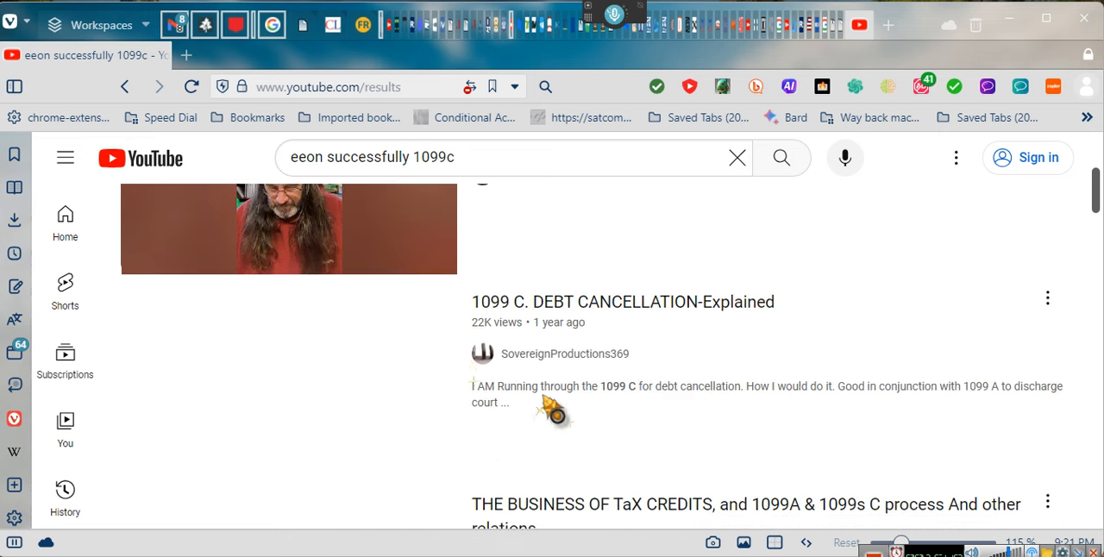
scroll("down", 3)
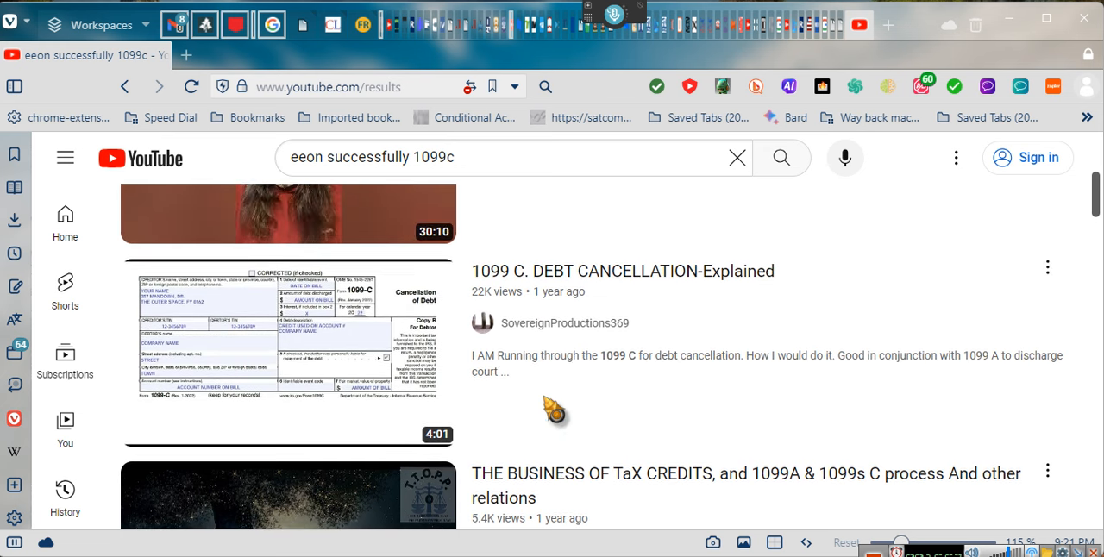
scroll("down", 3)
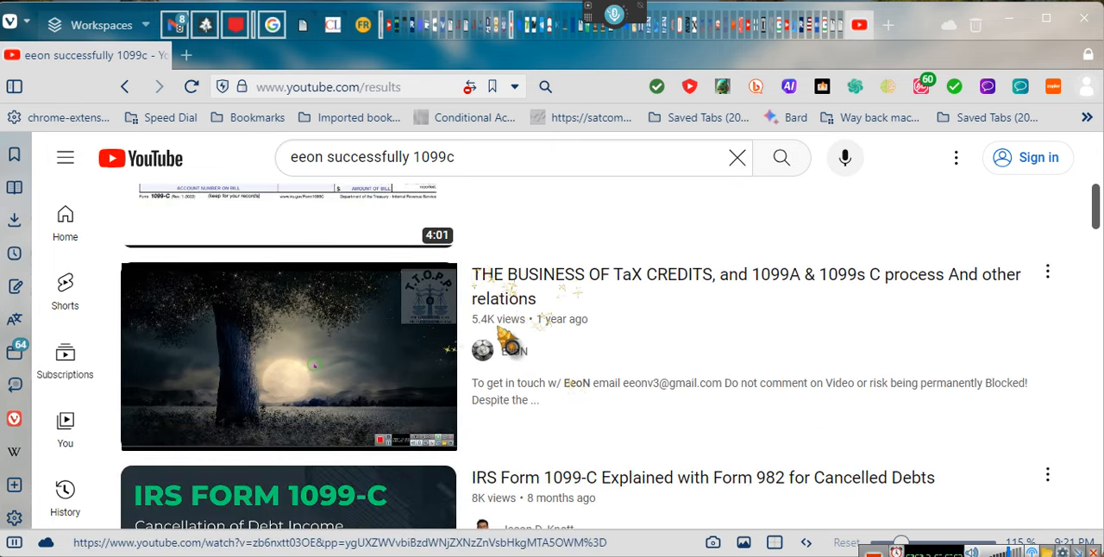
mouse_move(957, 285)
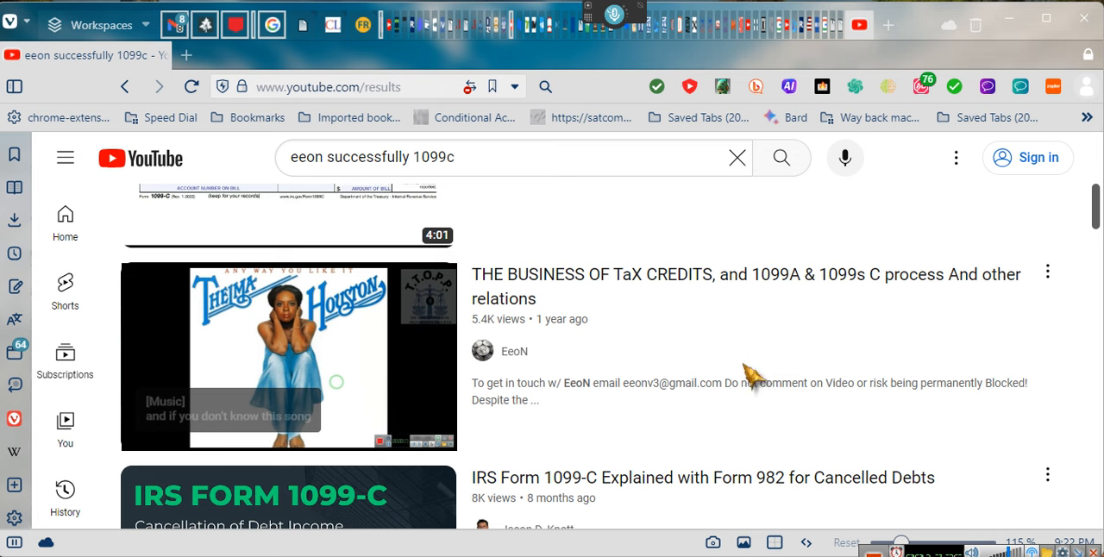
mouse_move(752, 379)
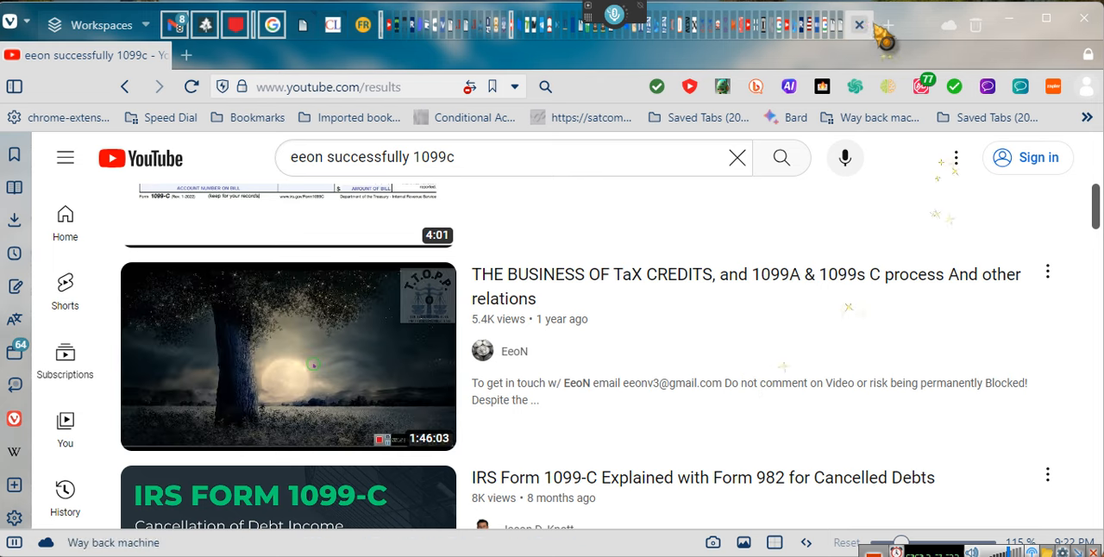
Switch from the tab bar to the T.LY tab listing the short link t.ly/hkmq0.
right_click(859, 24)
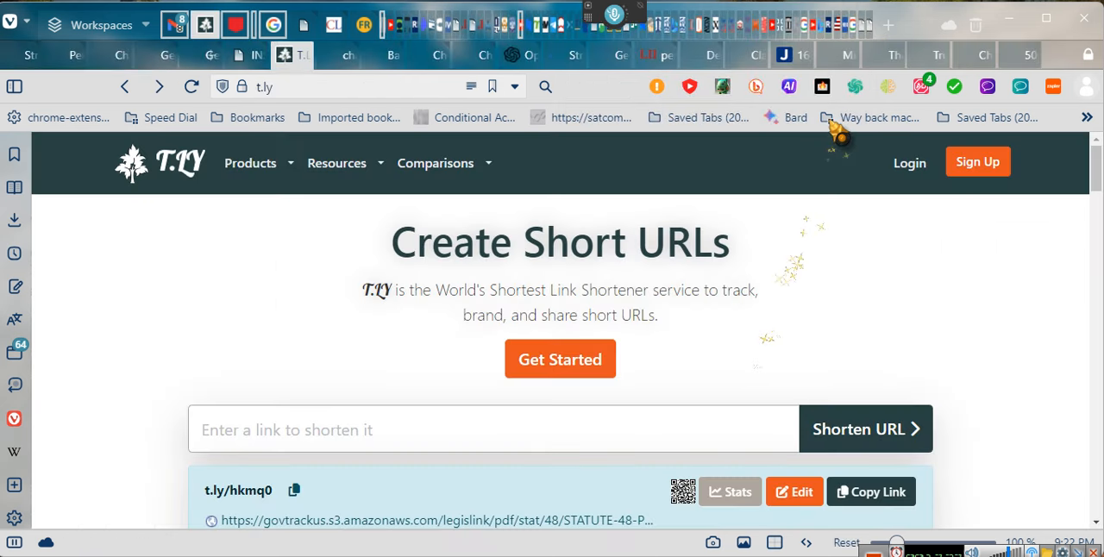
mouse_move(863, 24)
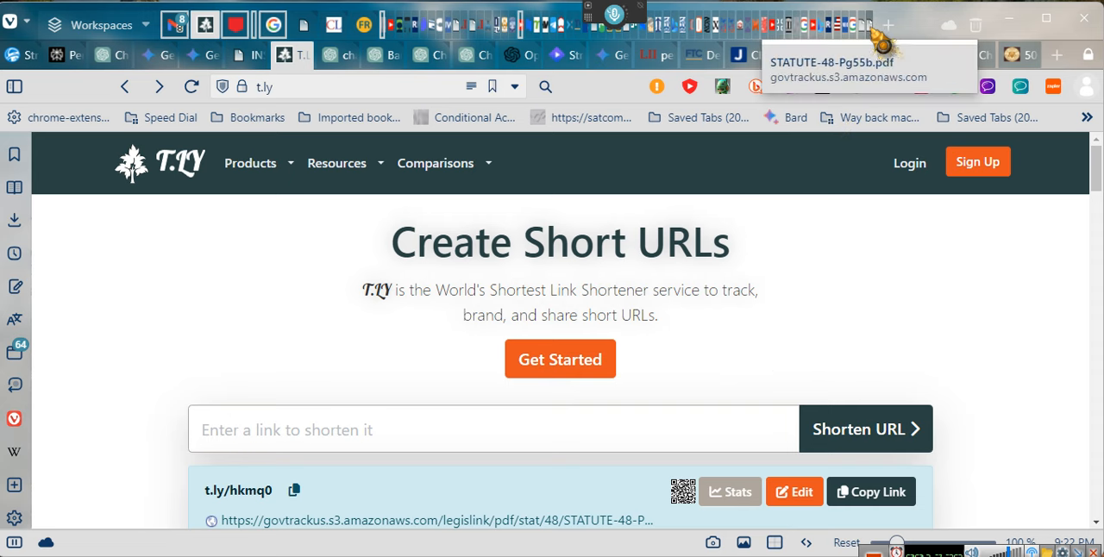